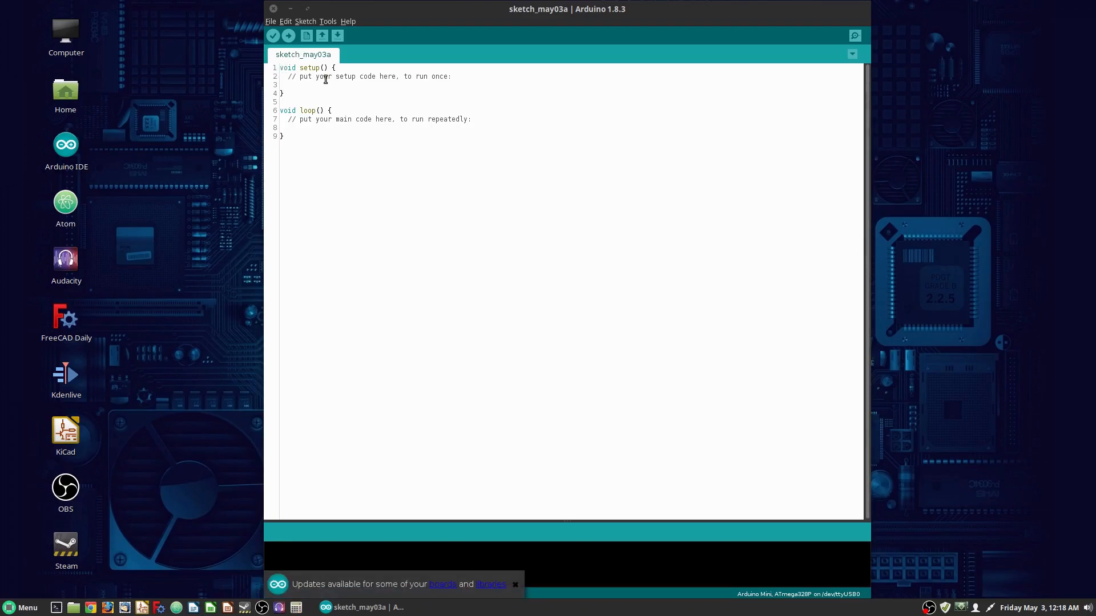
# - Add a '// Variables' comment with blank lines above the setup function
pyautogui.click(514, 584)
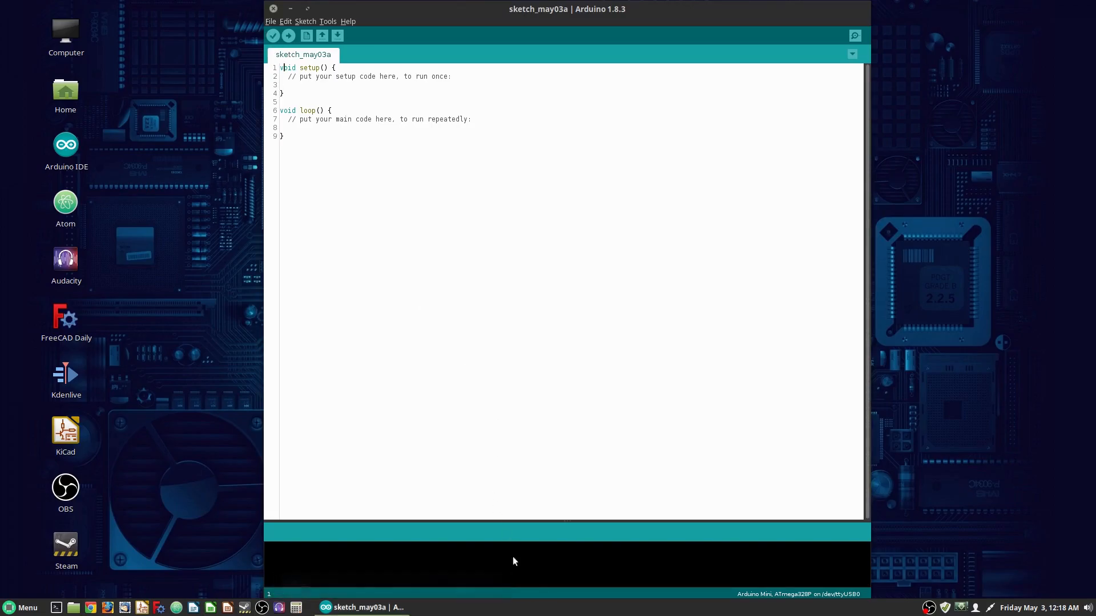
pyautogui.moveTo(287, 78)
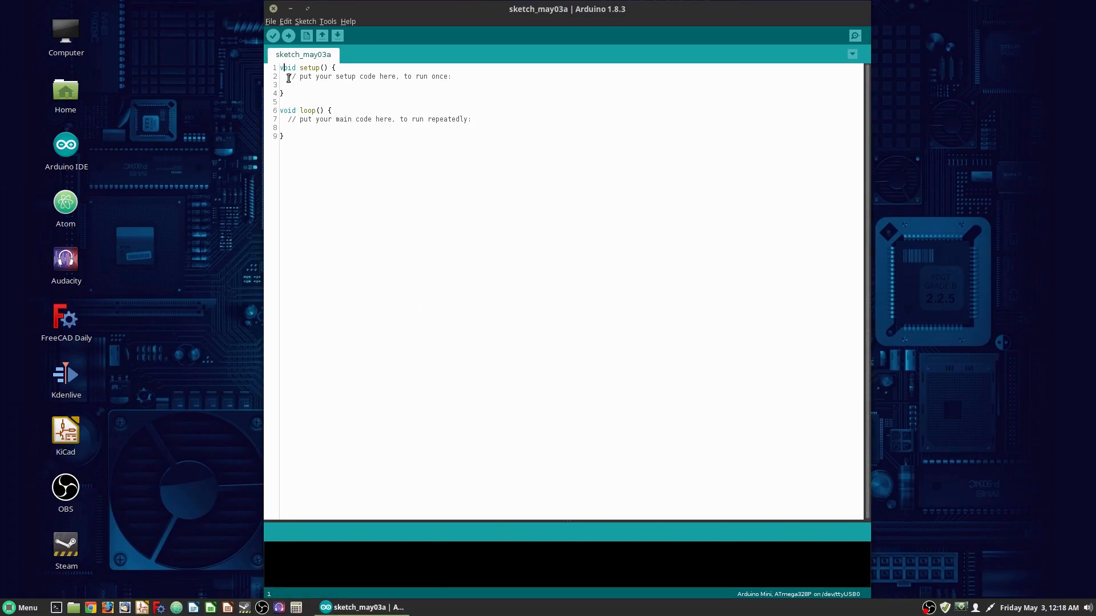
pyautogui.press('Return')
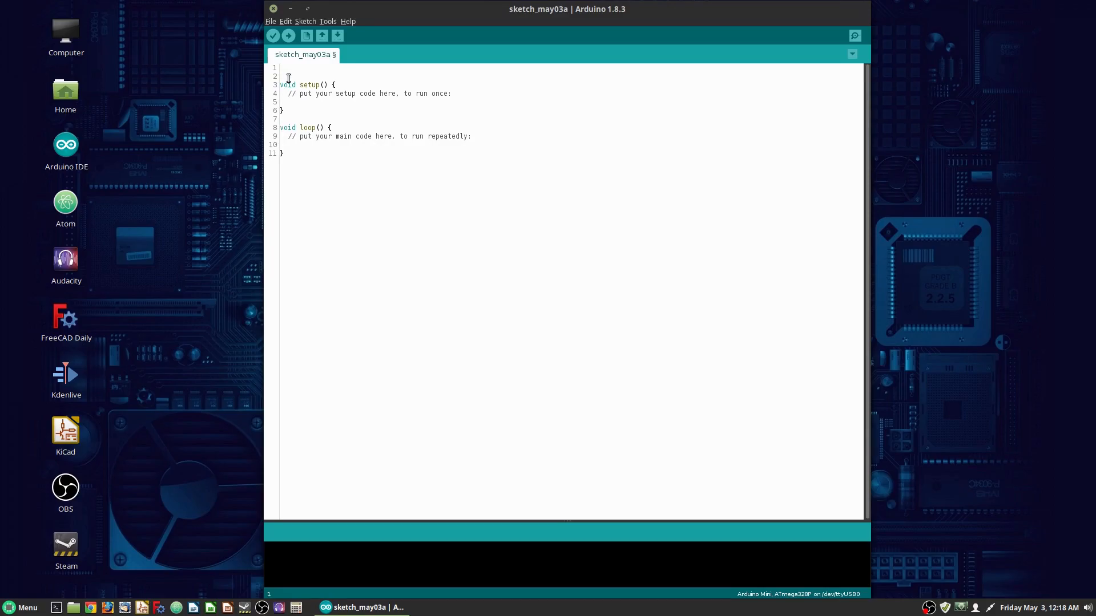
pyautogui.write('// Vari')
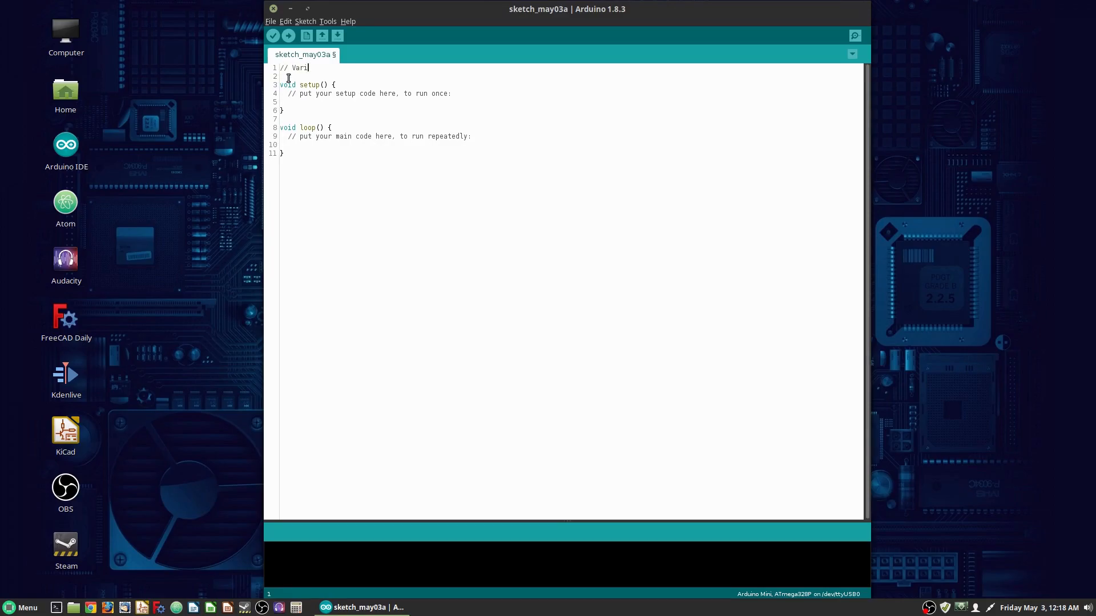
pyautogui.write('ables')
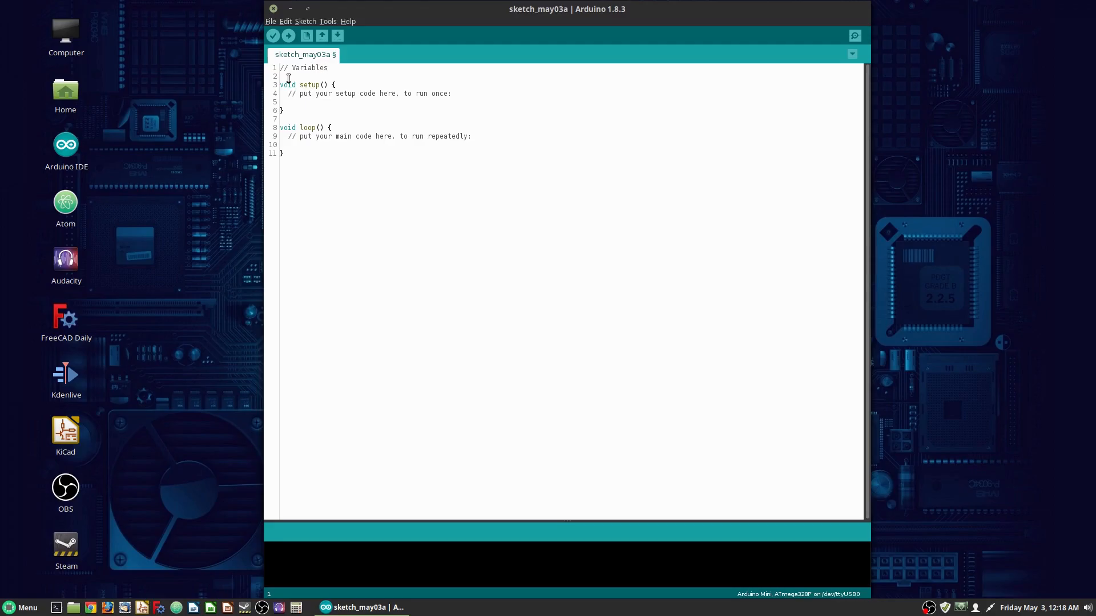
pyautogui.press('Return')
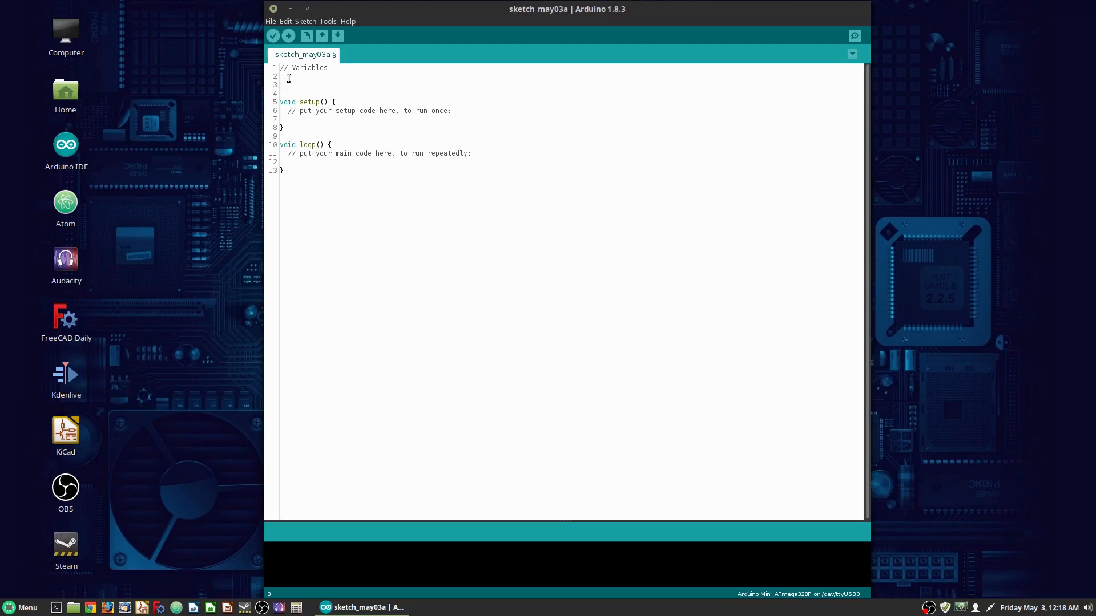
# - Define PIN_LED1 as 8 and PIN_LED2 as 9 under the Variables comment
pyautogui.click(280, 83)
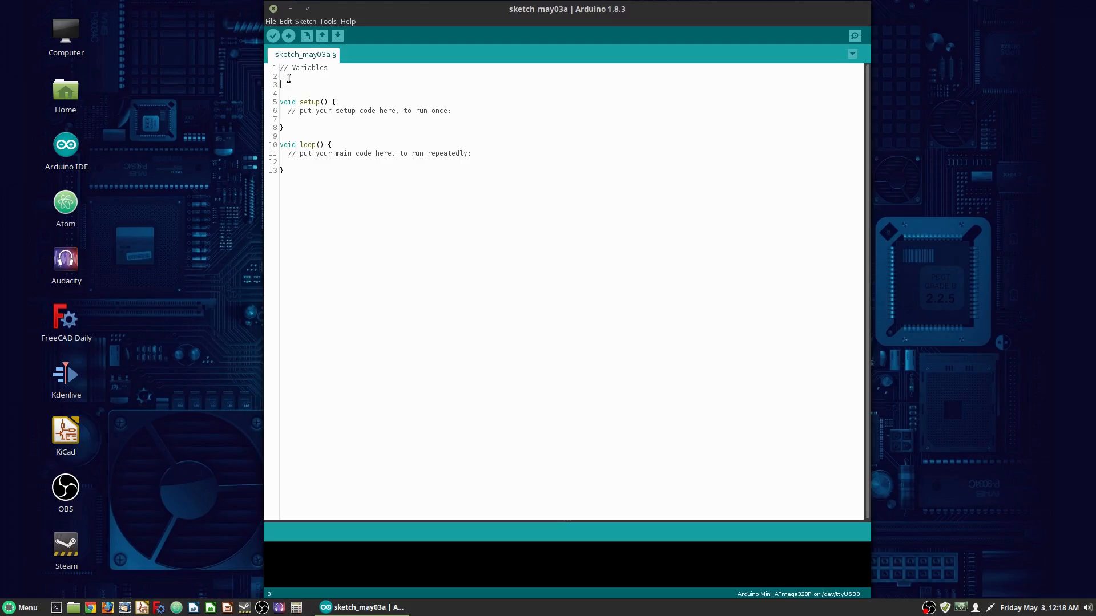
pyautogui.write('#define')
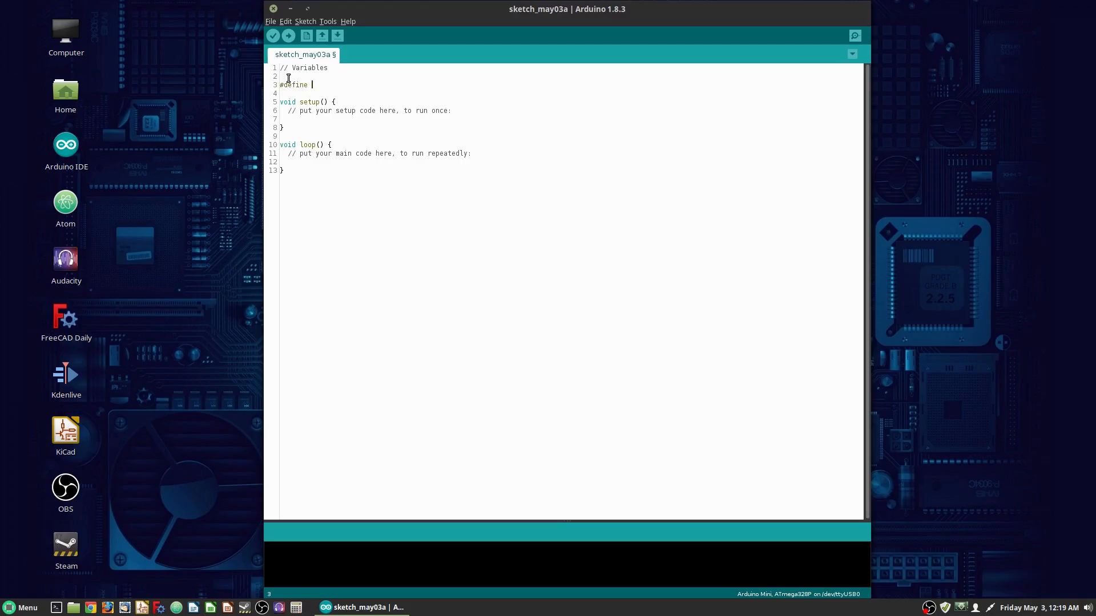
pyautogui.write('PIN_LED1')
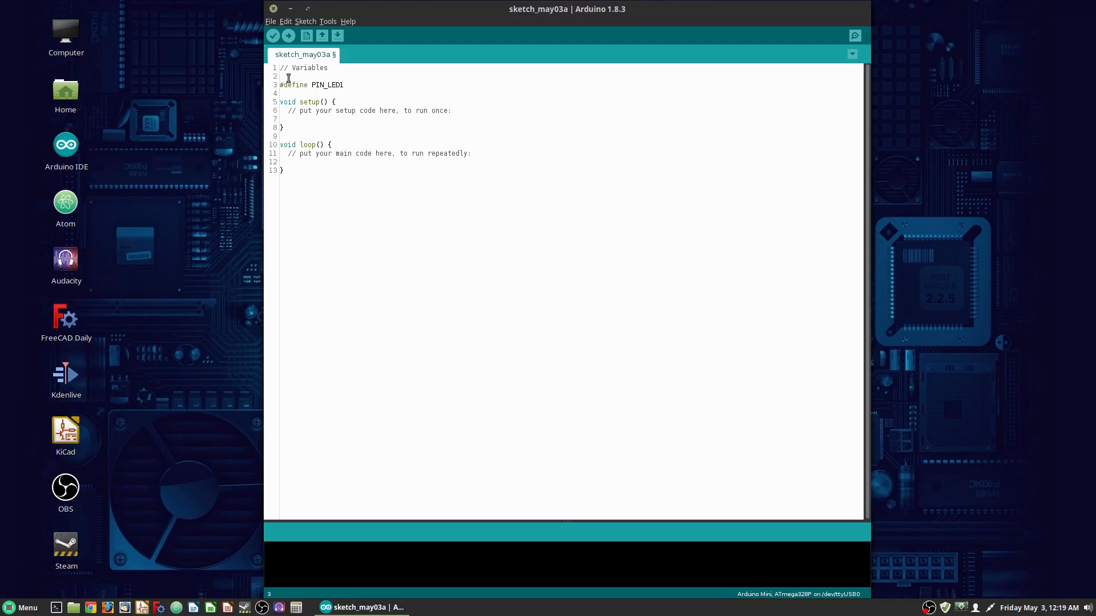
pyautogui.write('8')
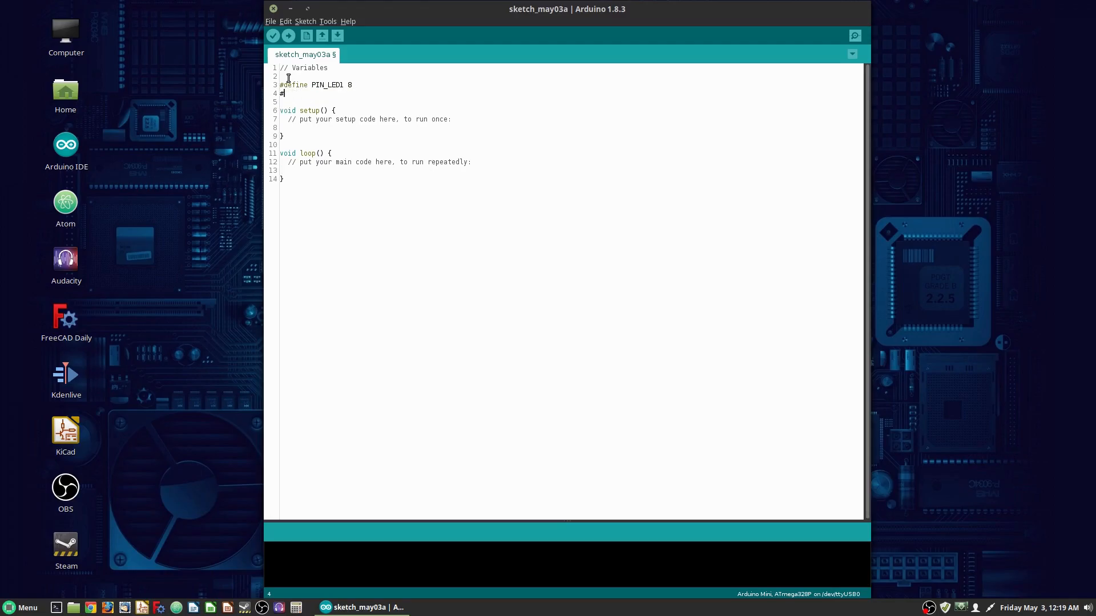
pyautogui.write('define PIN_LED2')
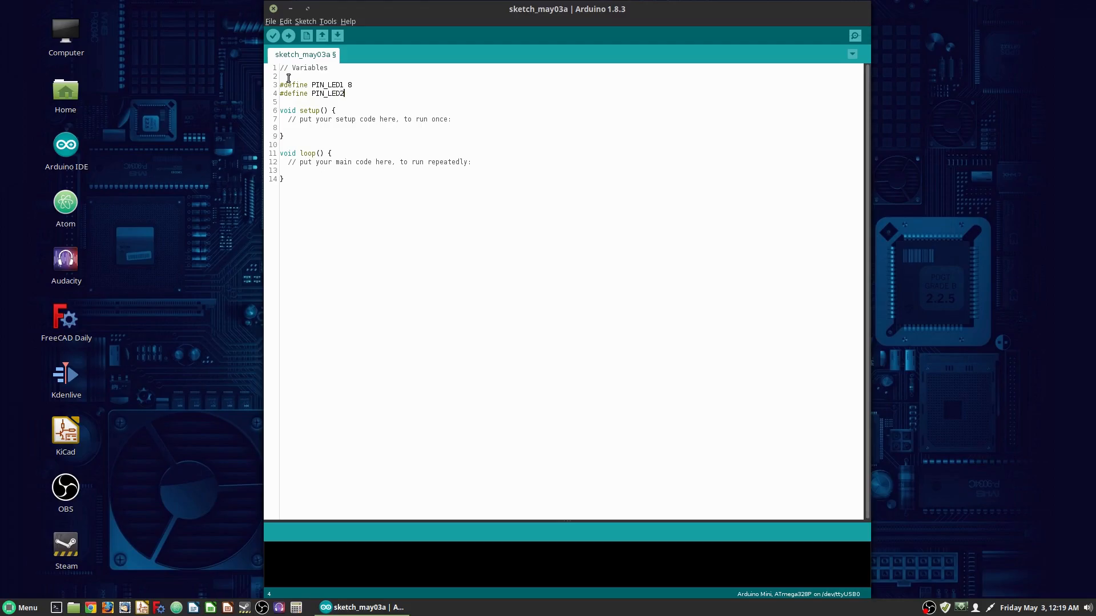
pyautogui.write('9')
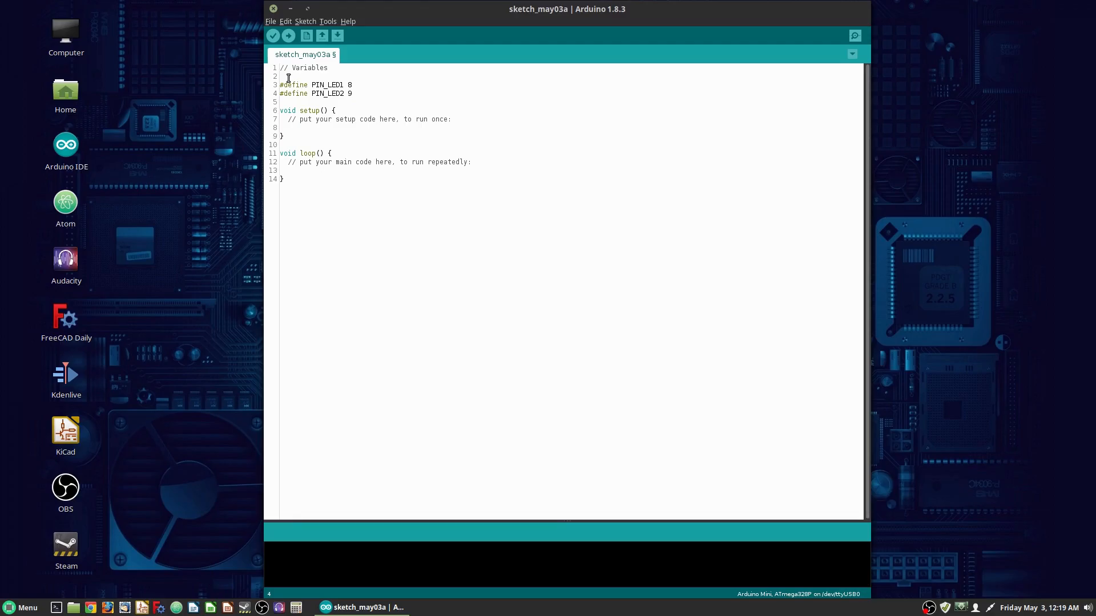
pyautogui.press('Return')
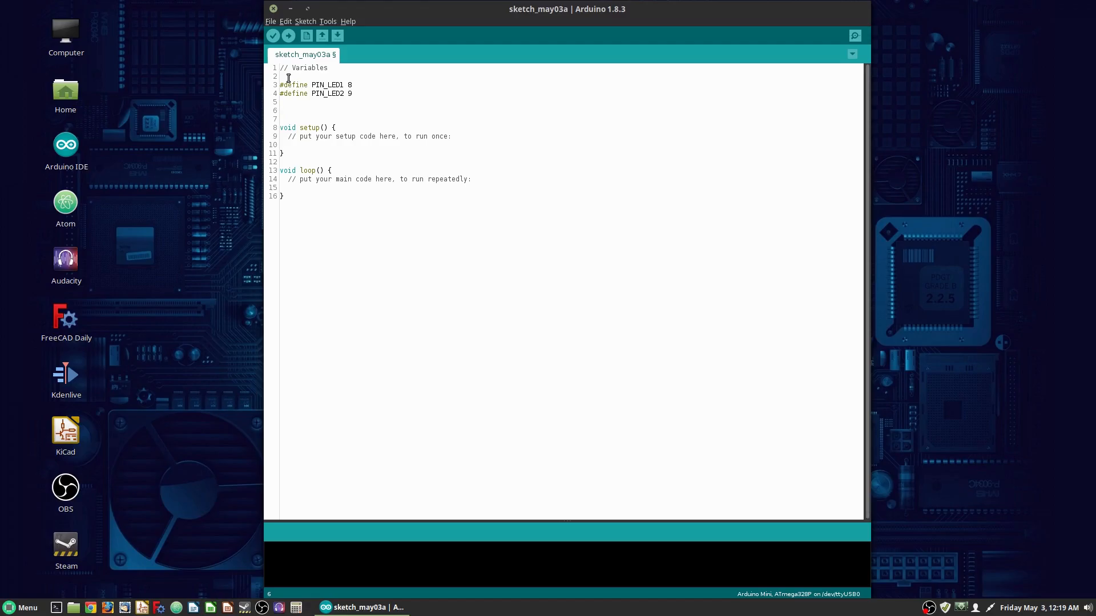
# - Declare bool state_LED1 = false; and bool state_LED2 = false; below the defines
pyautogui.write('bool')
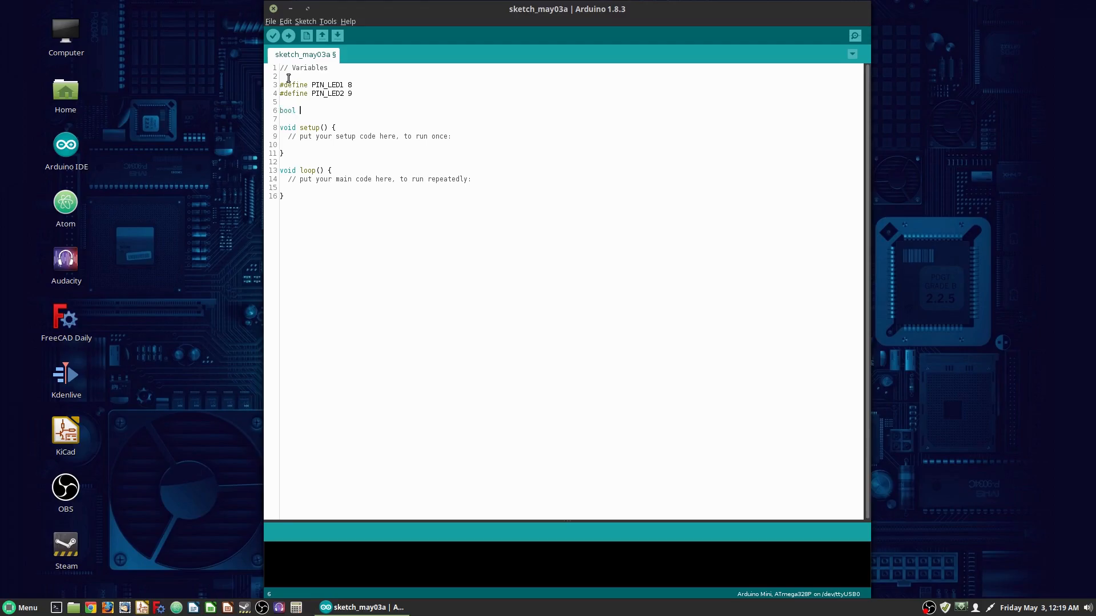
pyautogui.write('state_LED1 =')
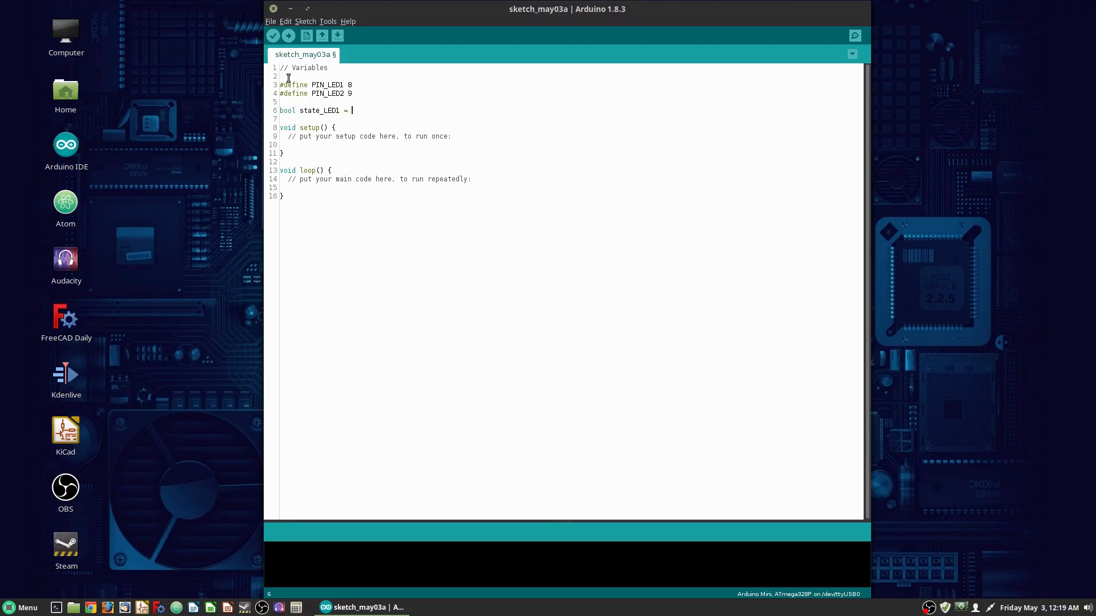
pyautogui.write('false;')
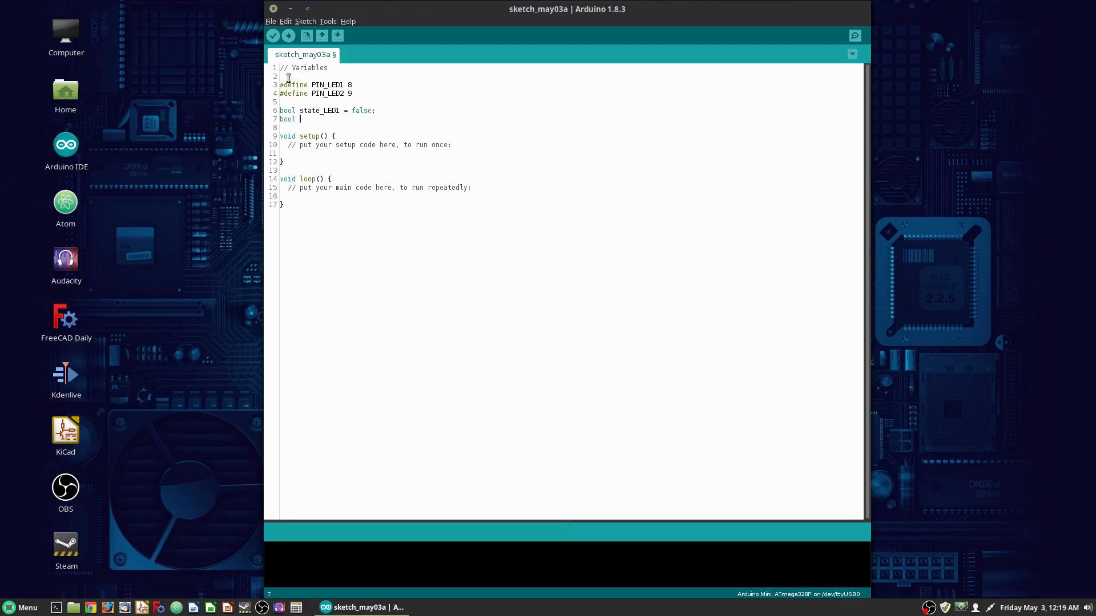
pyautogui.write('state_LED2 =')
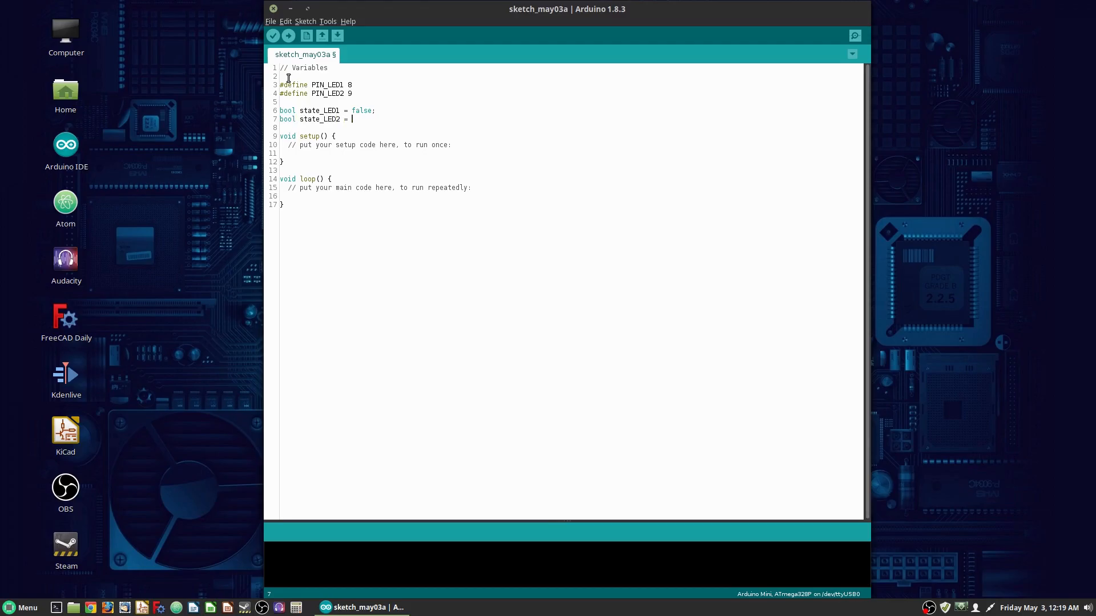
pyautogui.write('false;')
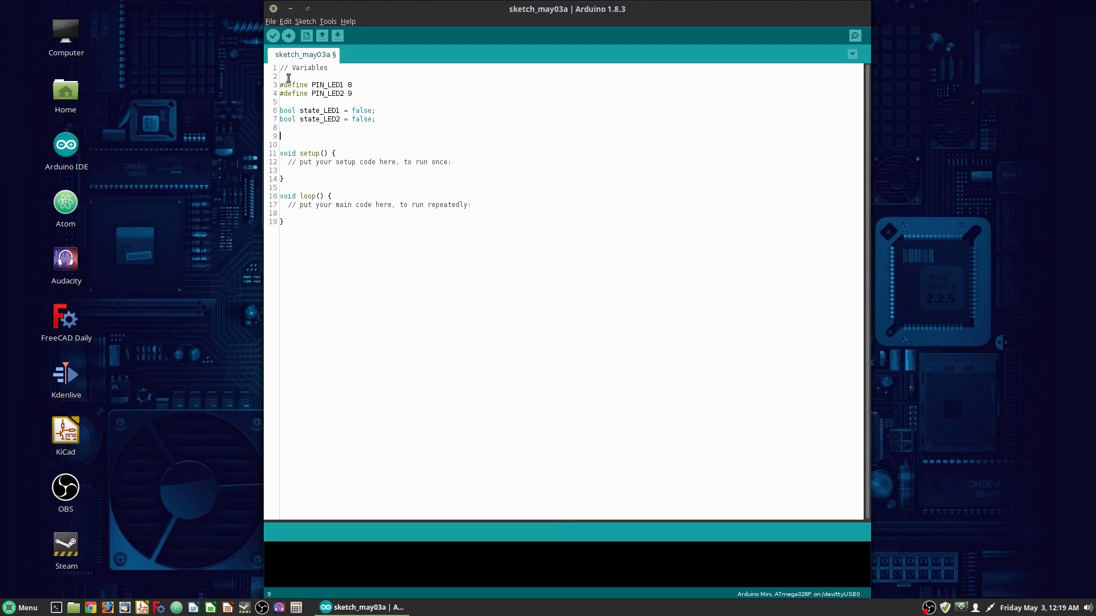
# - Declare long delay_LED1 = 750, delay_LED2 = 25 with comments, and int delay_Random = 250
pyautogui.write('long')
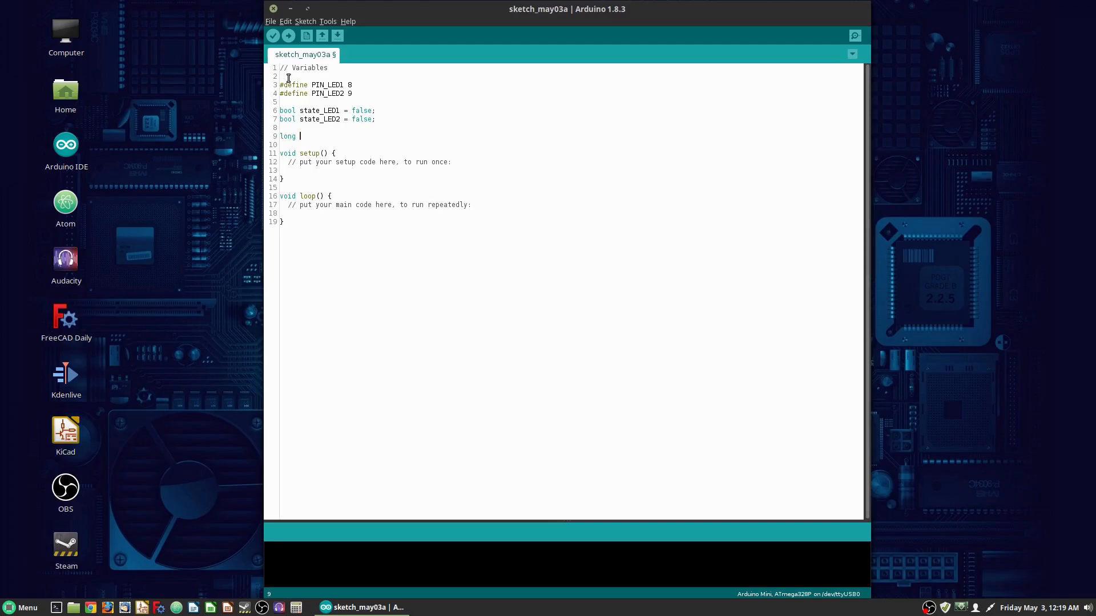
pyautogui.write('delay_LED1 = 750; // 0.5 second delay')
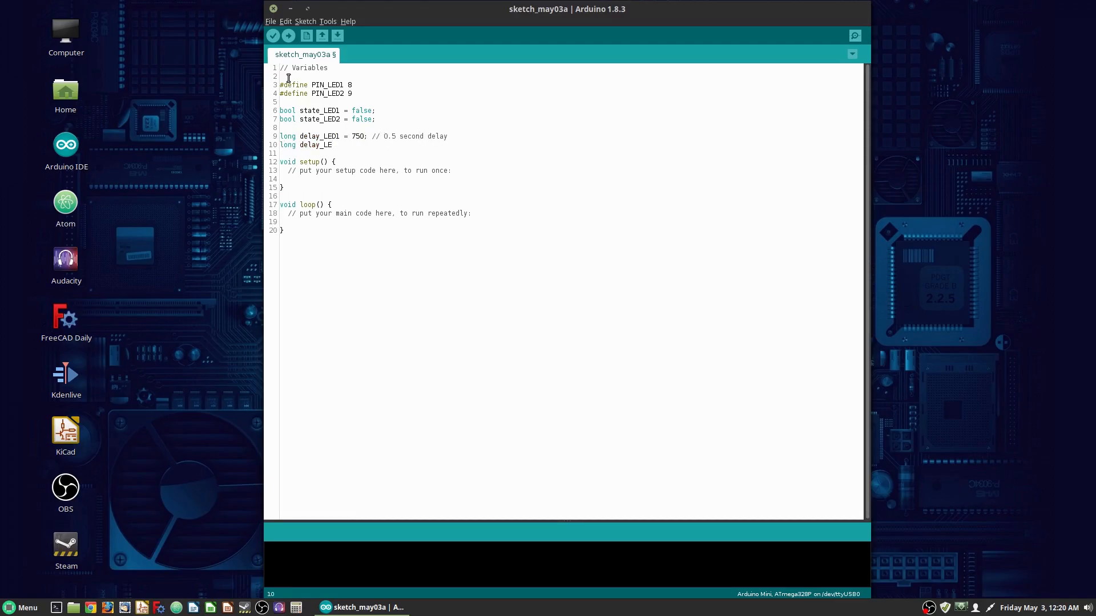
pyautogui.write('2 = 25; //')
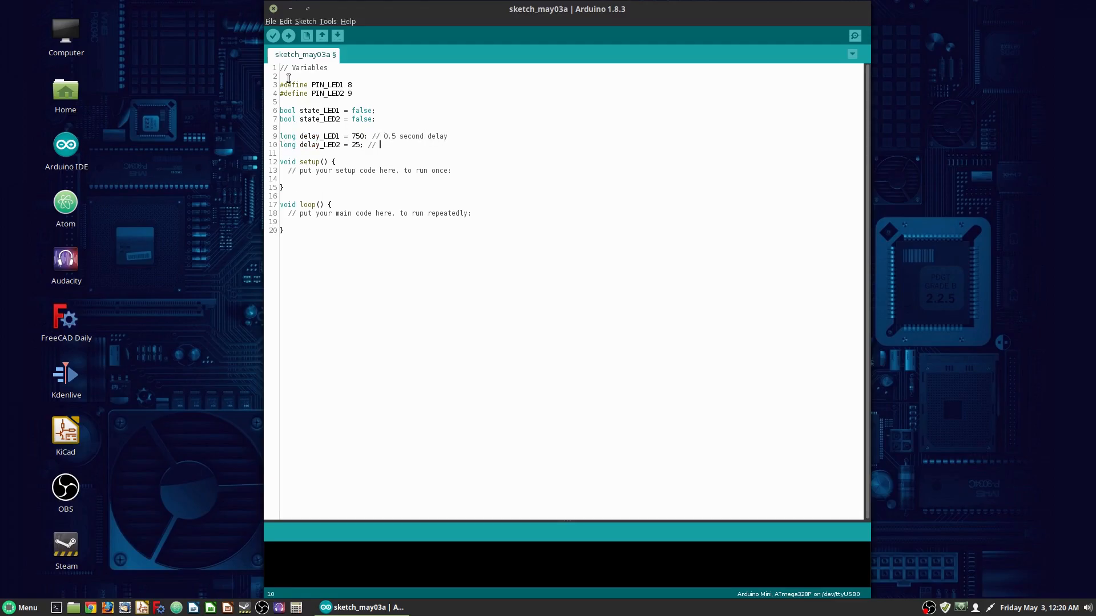
pyautogui.write('Randomize delay_Random and add to this initial time')
pyautogui.write('int delay_Random')
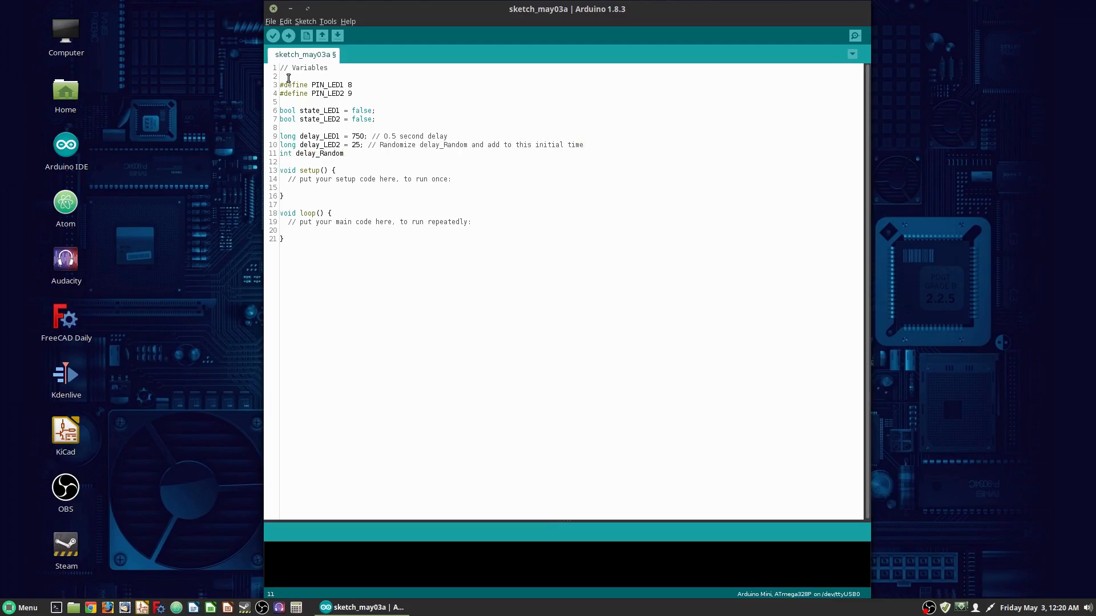
pyautogui.write('= 250;')
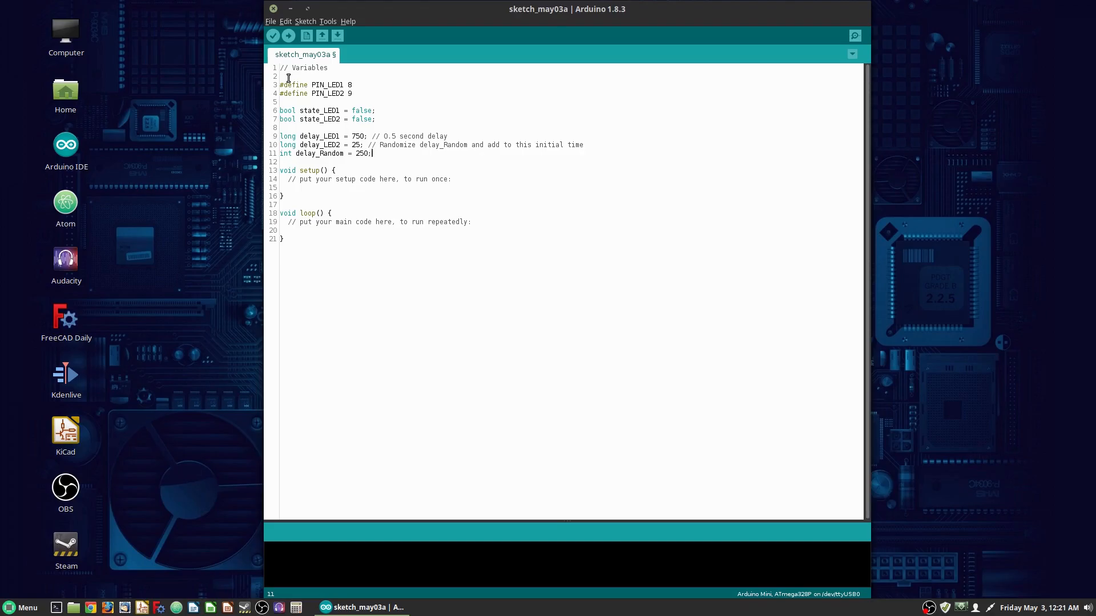
pyautogui.write('long timer_LED1 = m')
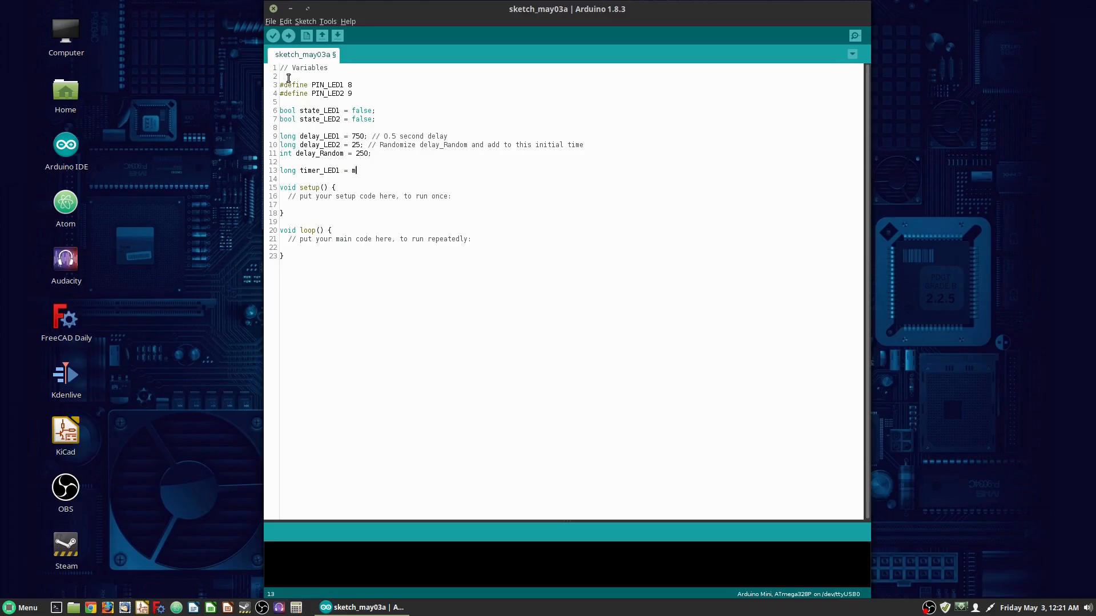
pyautogui.write('illis() + delay_LED1;')
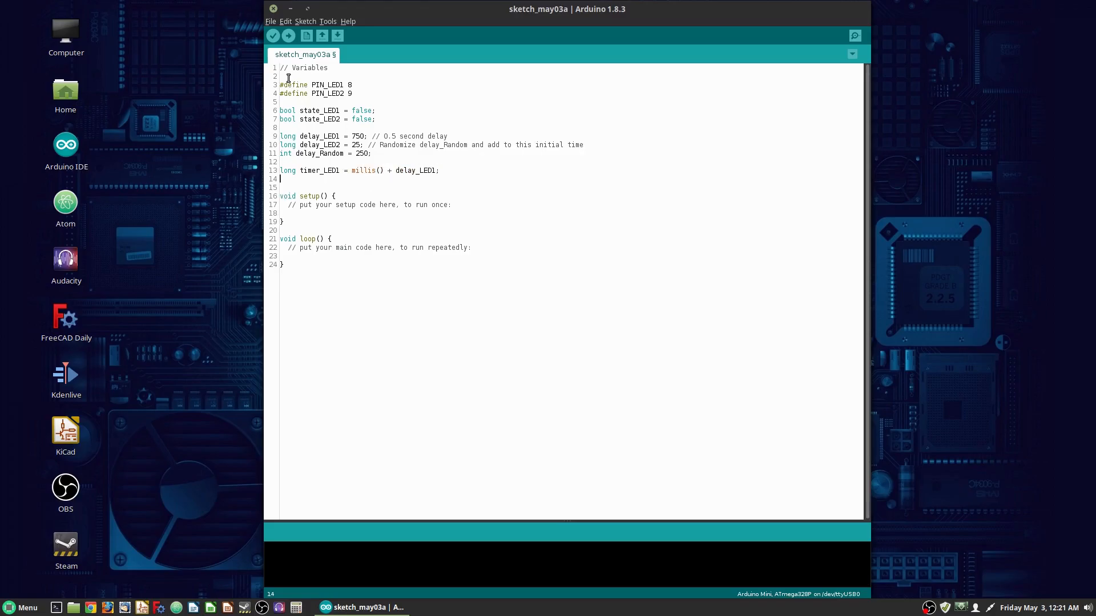
pyautogui.write('long timer_LED2 = millis() +delay_LED2;')
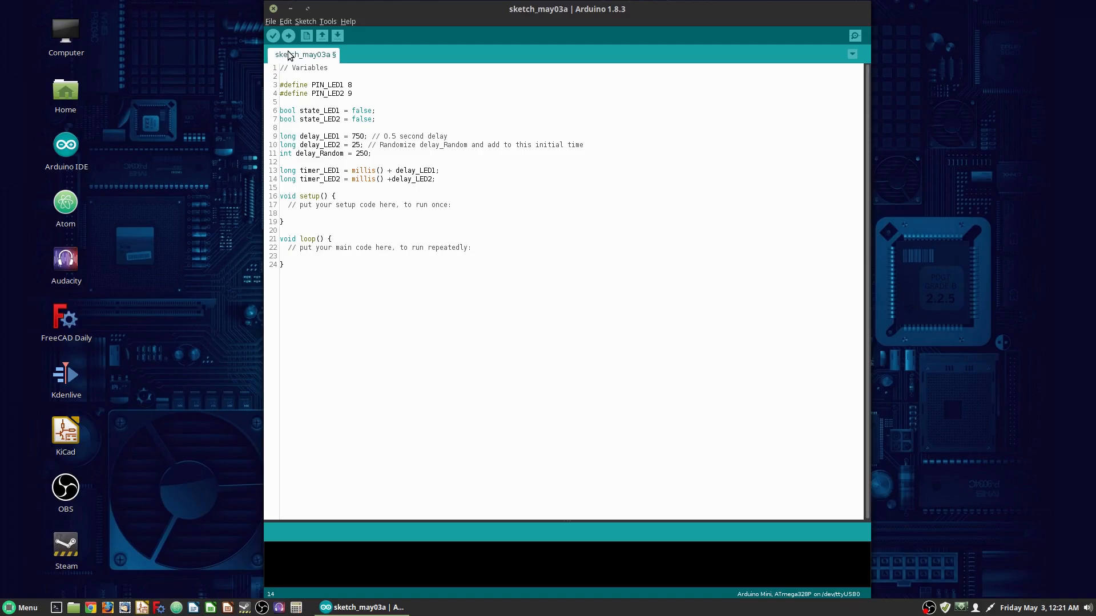
pyautogui.moveTo(493, 200)
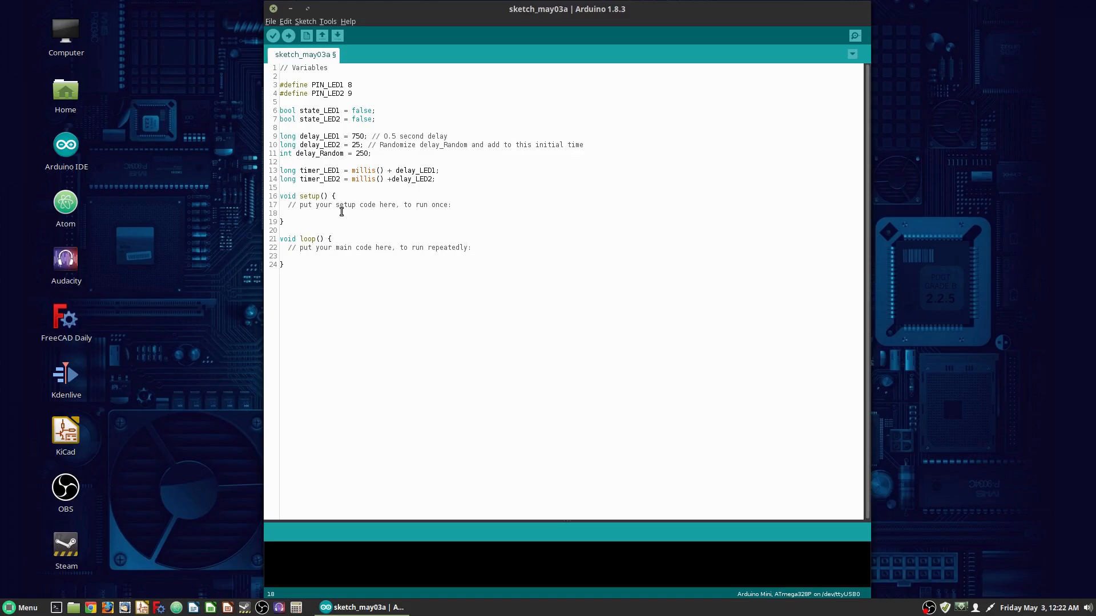
# - Write pinMode OUTPUT and digitalWrite LOW calls for both LED pins in setup()
pyautogui.write('pinMode(')
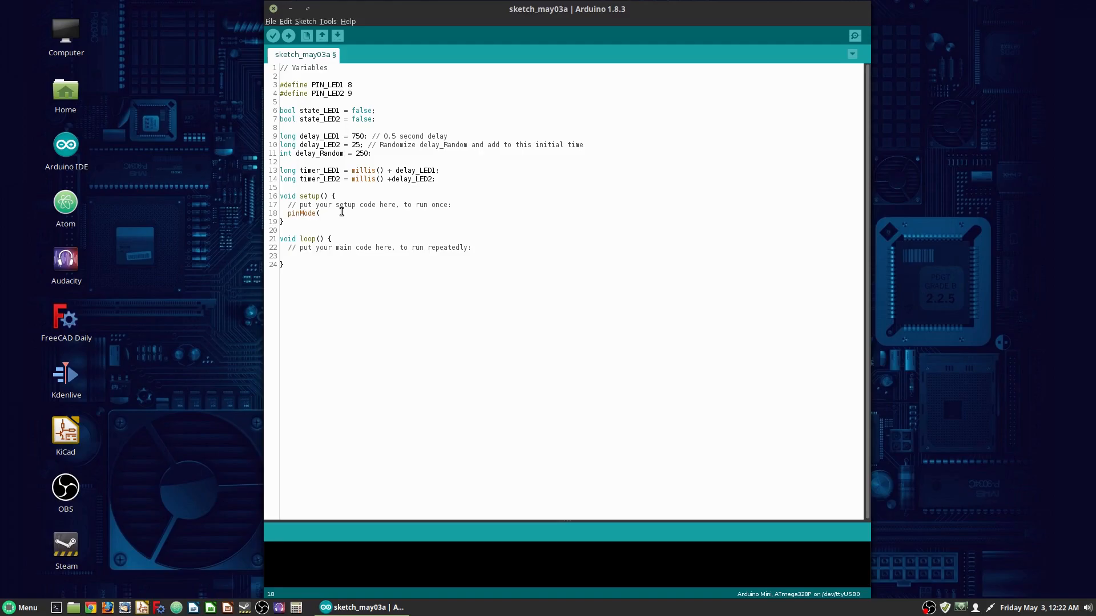
pyautogui.write('PIN_LED1, OUTPUT);')
pyautogui.write('digitalWrite(PIN_LED1, LOW);')
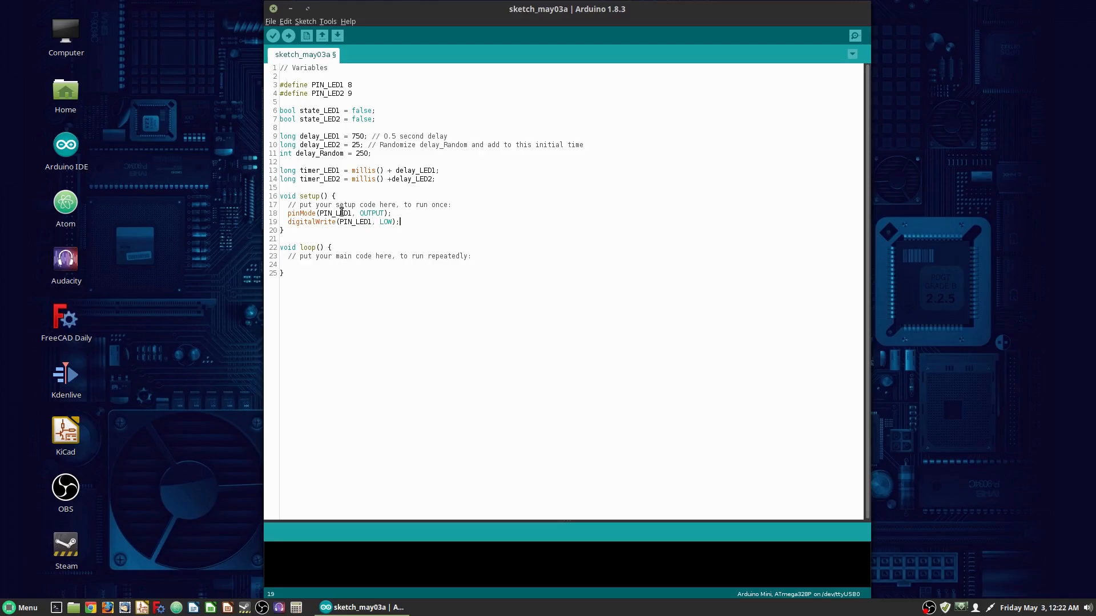
pyautogui.write('pinMode(PIN_LED1, OUTPUT_')
pyautogui.write('digitalWrite(PIN_LED2, LW')
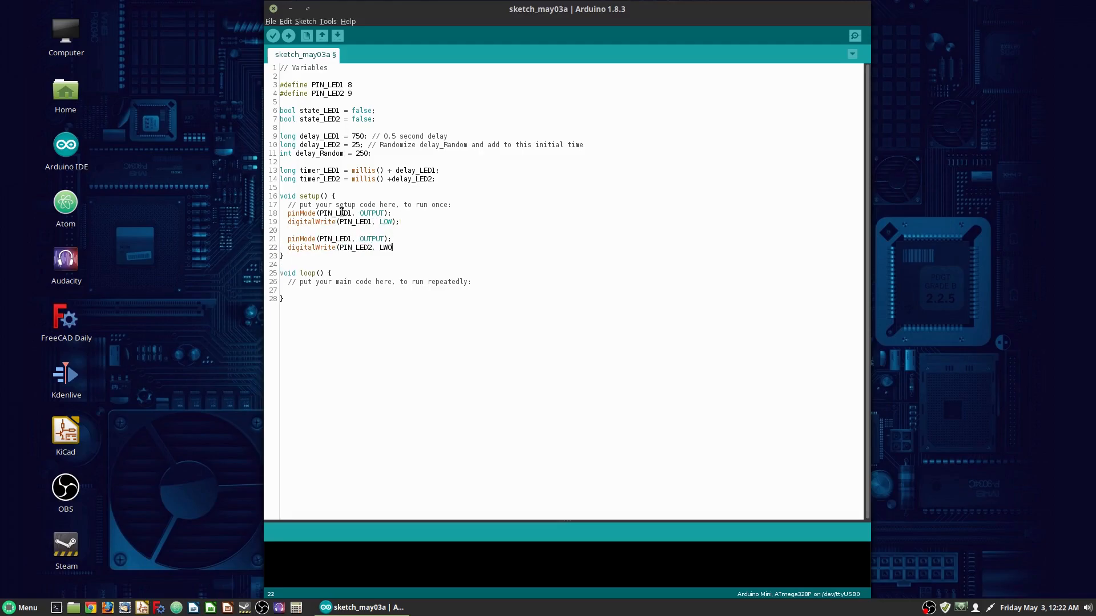
pyautogui.write('OW);')
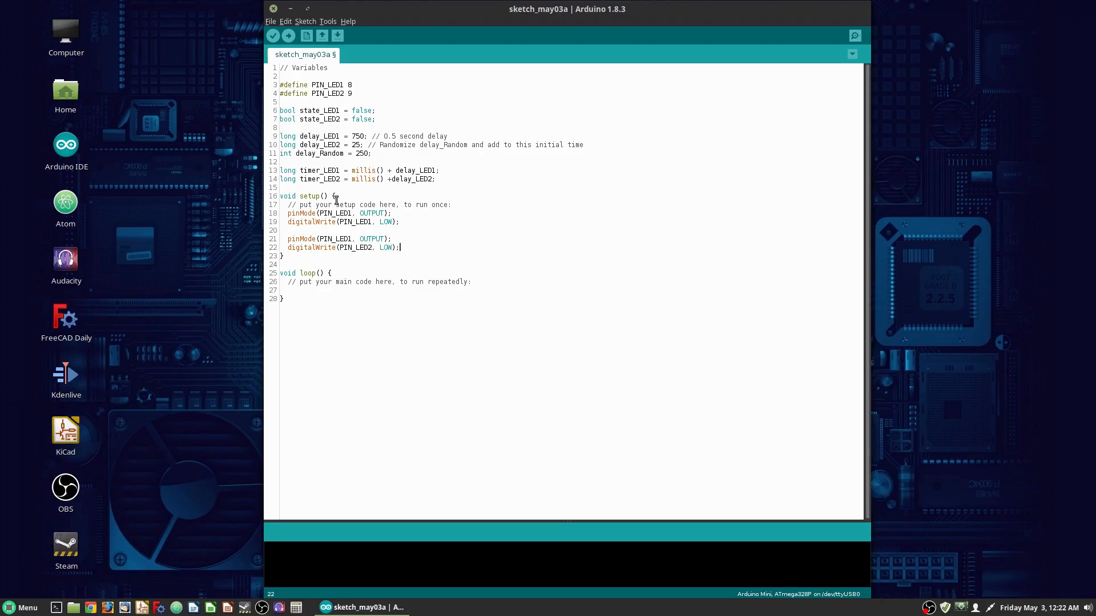
# - Move the opening braces of setup() and loop() onto their own lines
pyautogui.click(333, 196)
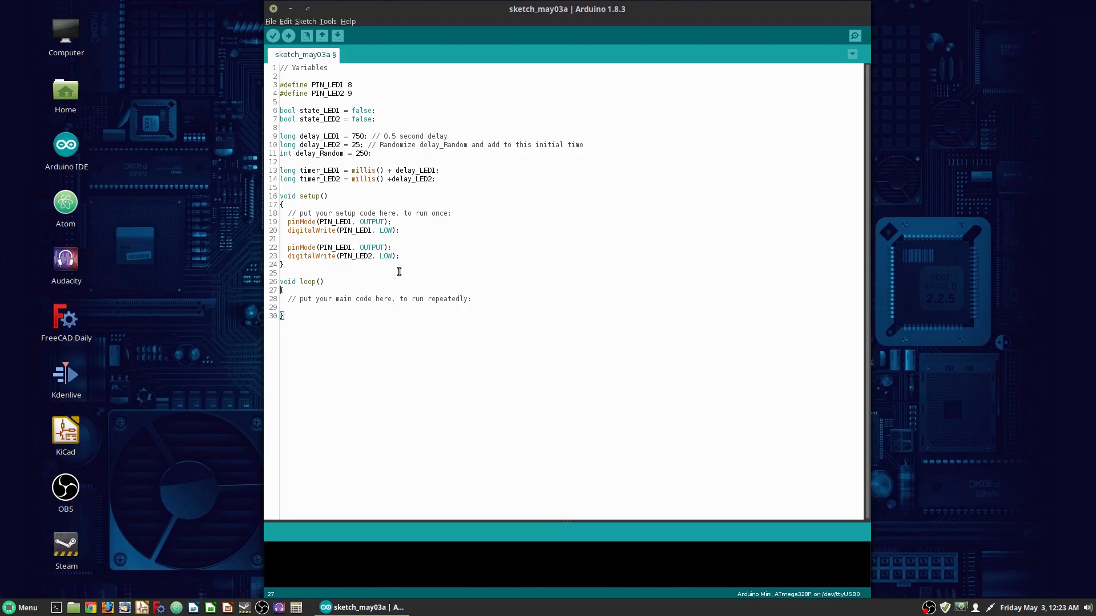
pyautogui.moveTo(262, 242)
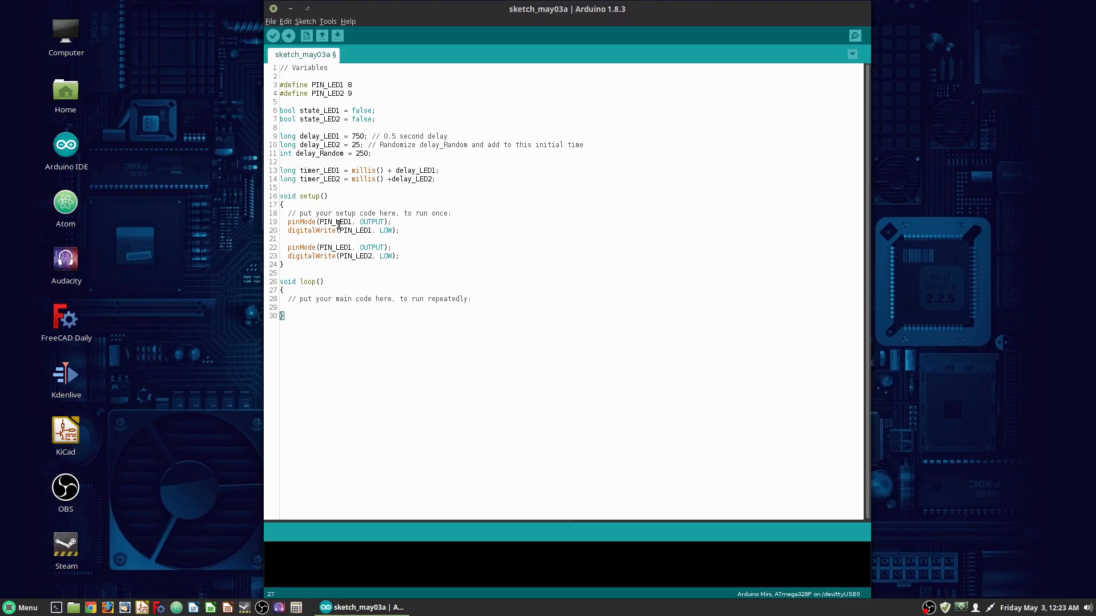
pyautogui.moveTo(293, 199)
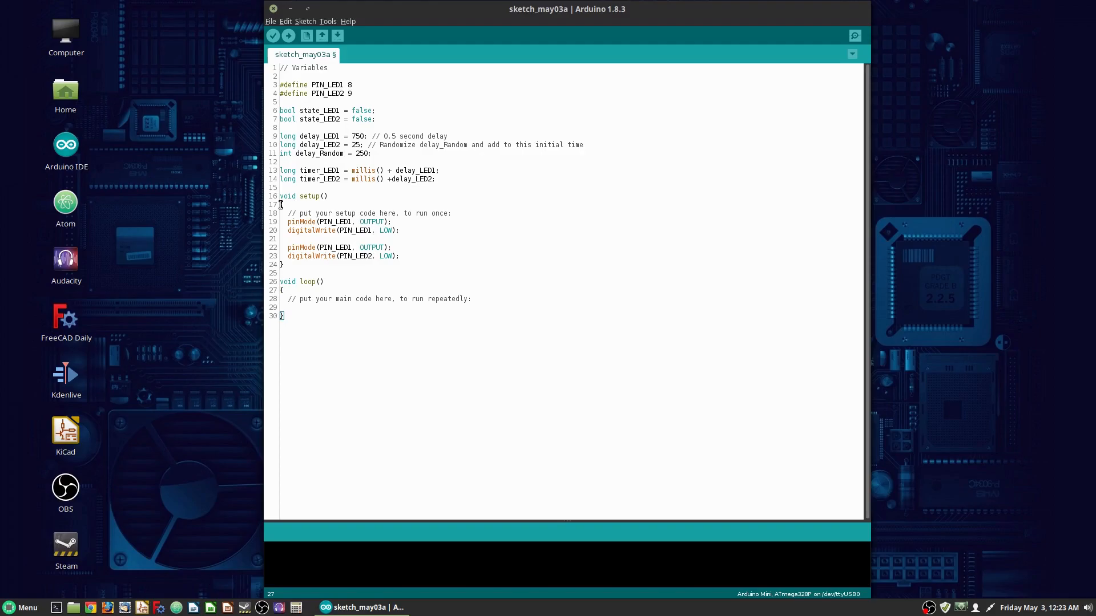
pyautogui.moveTo(336, 196)
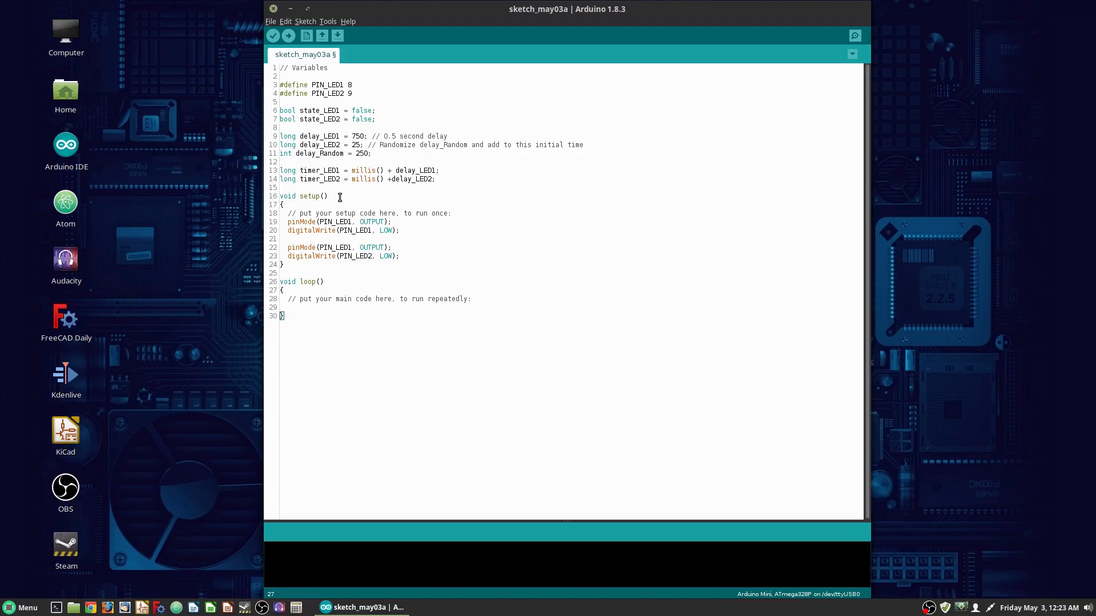
pyautogui.moveTo(363, 268)
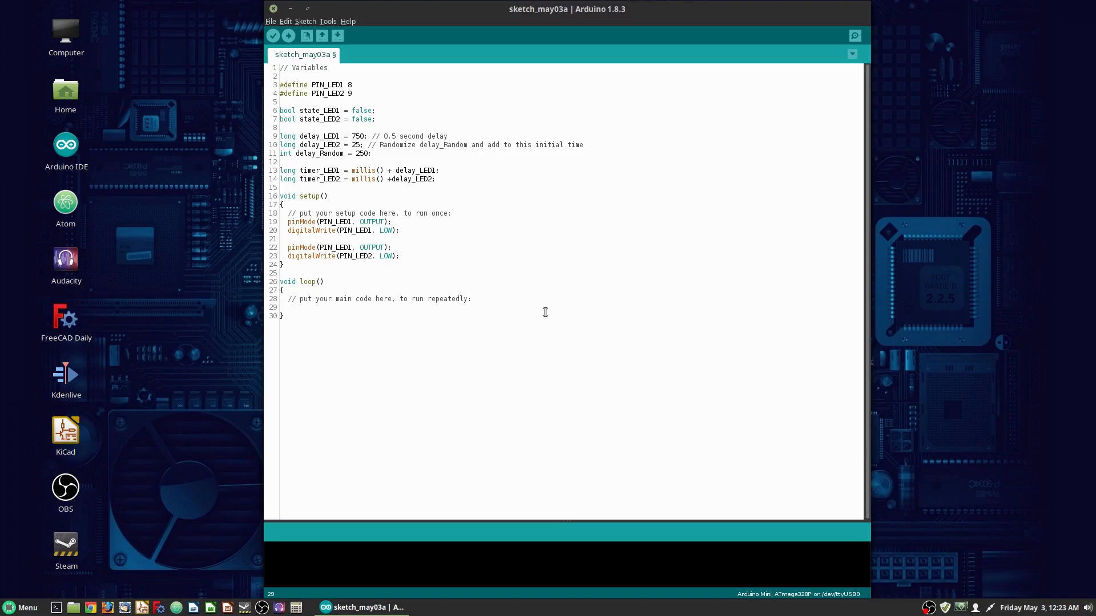
# - Write if(timer_LED1 < millis()) calling ToggleLED(1) and resetting timer_LED1 = millis() + delay_LED1
pyautogui.write('if(')
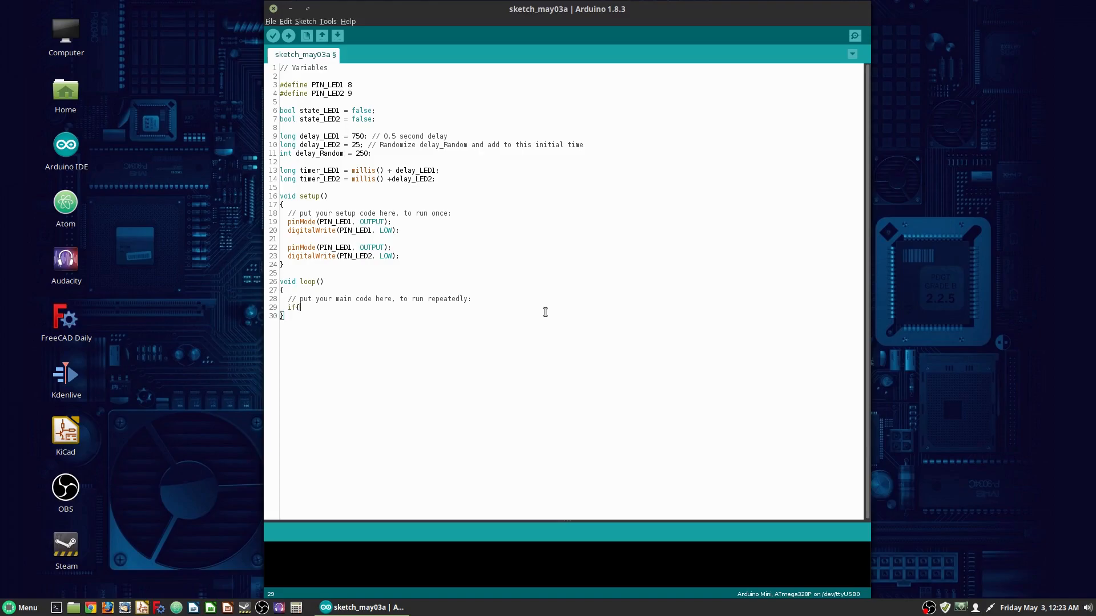
pyautogui.write('timer_LED')
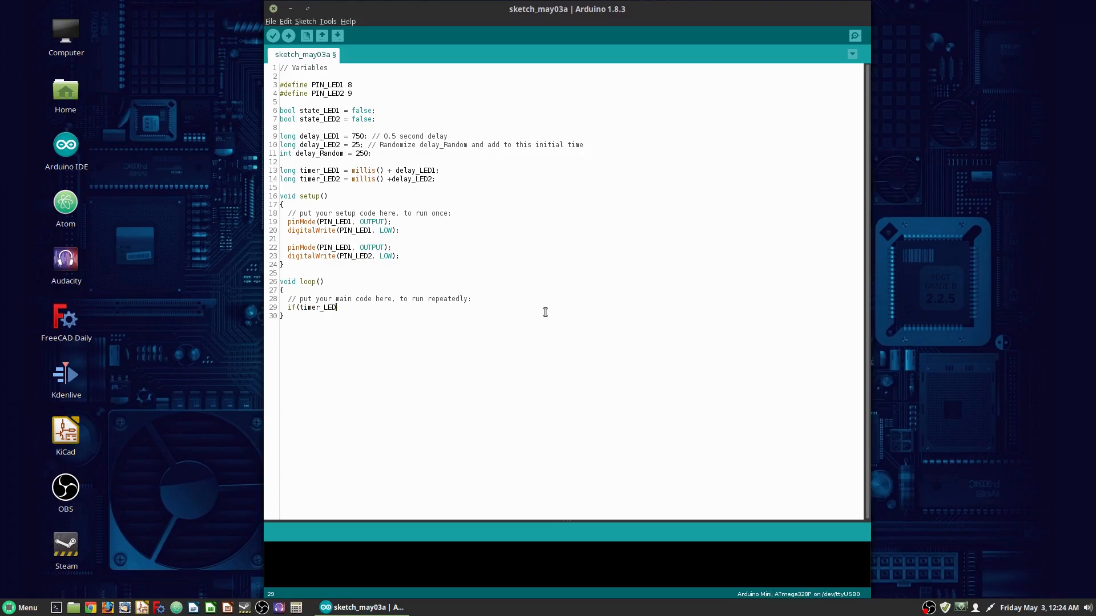
pyautogui.write('<')
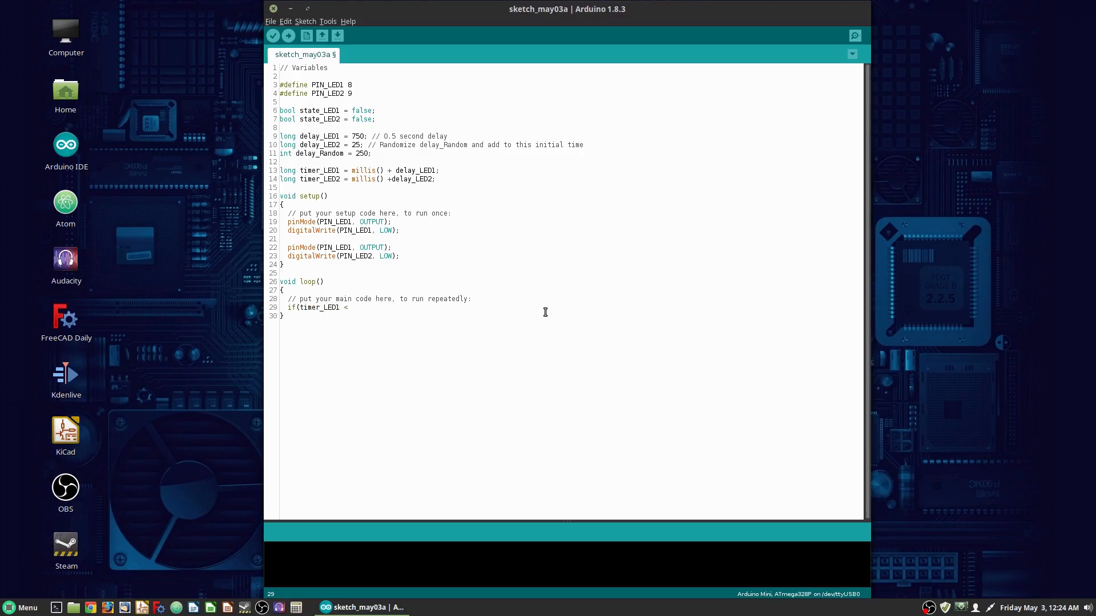
pyautogui.write('millis(')
pyautogui.write('{')
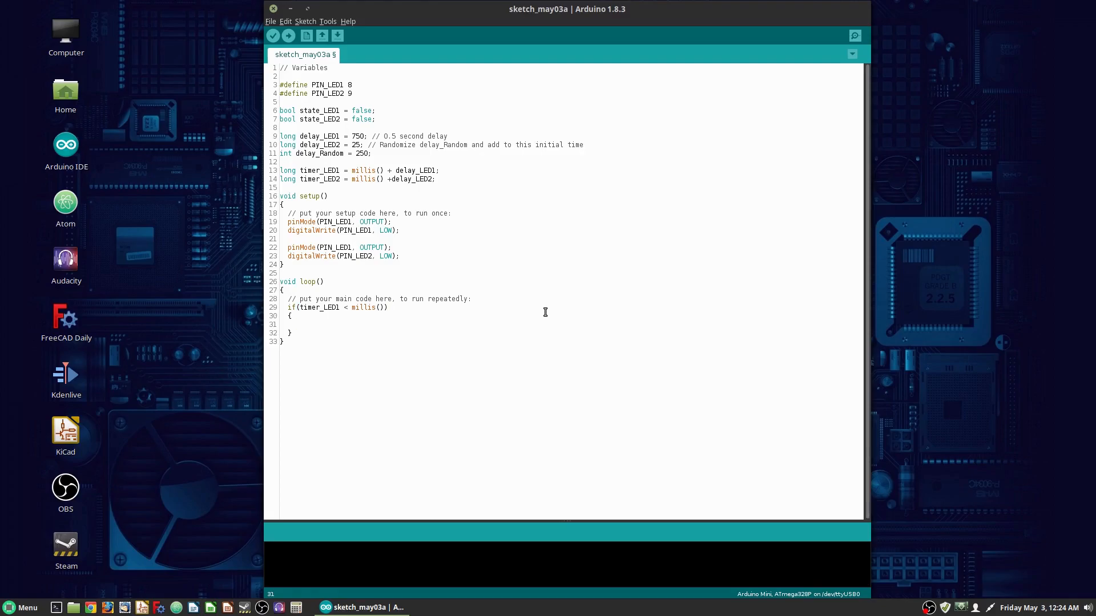
pyautogui.write('Toggle')
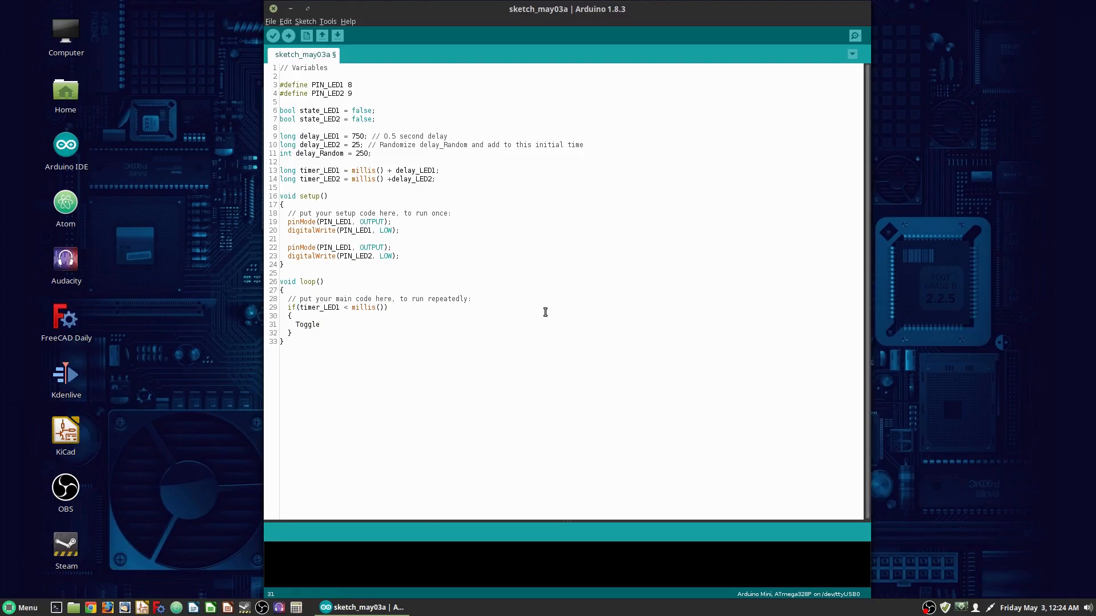
pyautogui.write('LED')
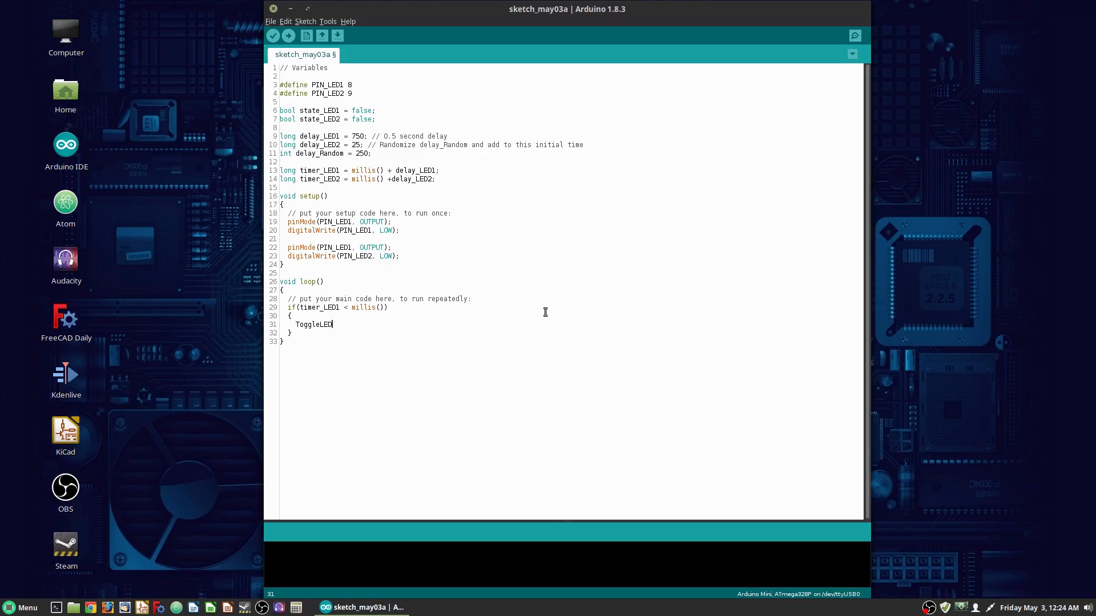
pyautogui.write('()')
pyautogui.write('timer')
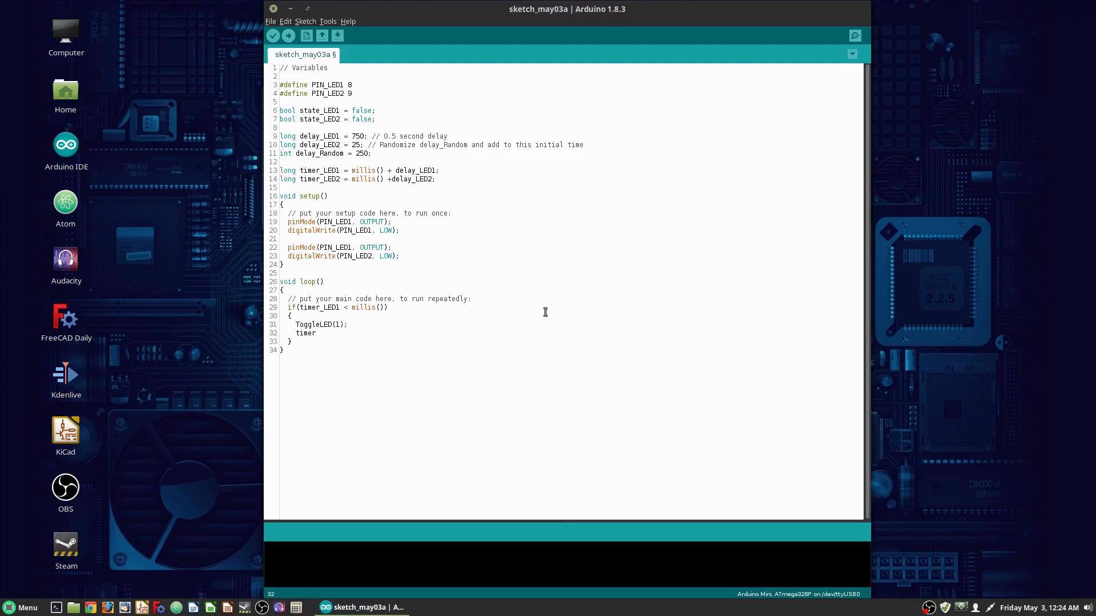
pyautogui.write('_LED1')
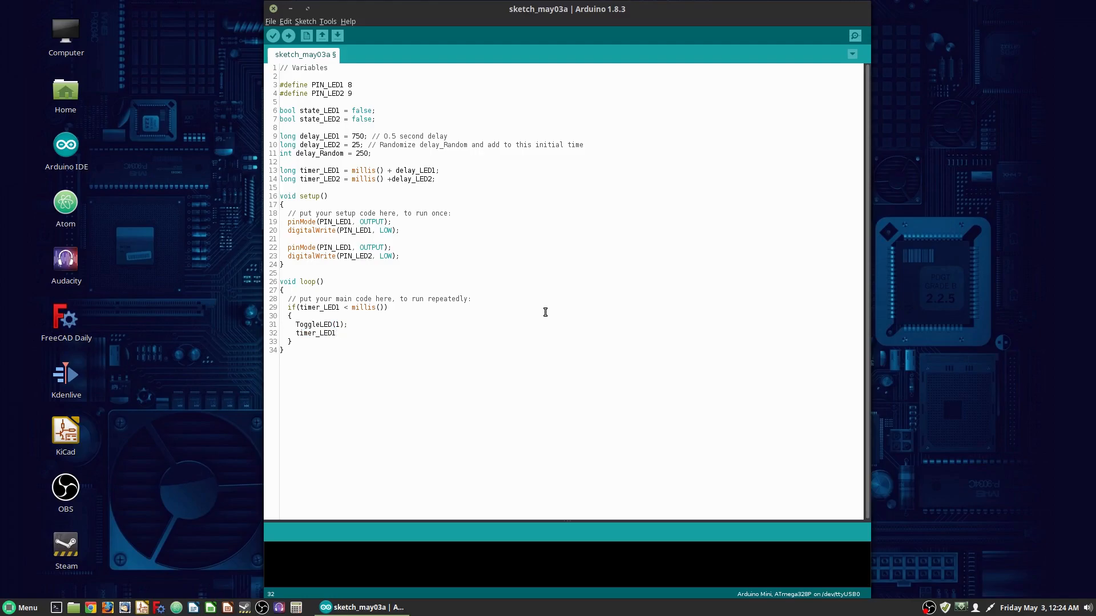
pyautogui.write('= millis() + delay')
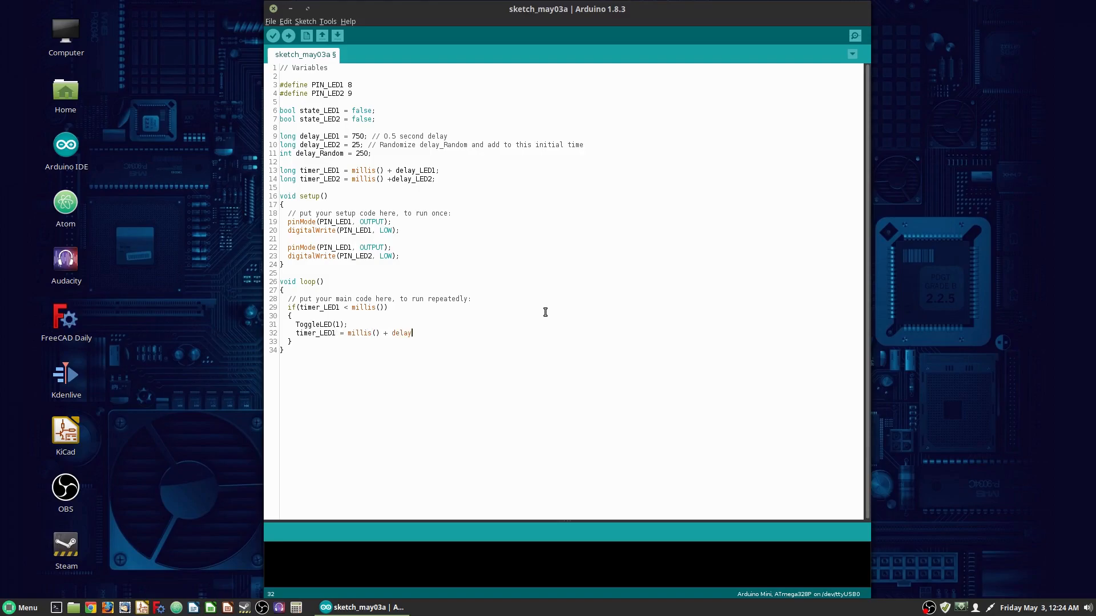
pyautogui.write('_LED1;')
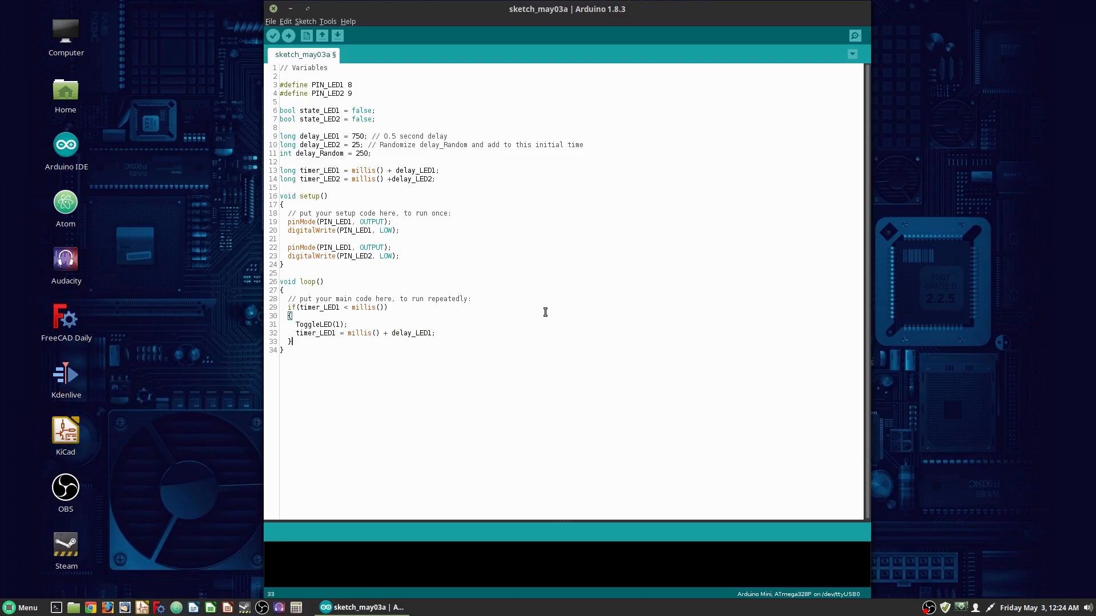
# - Add a second if block toggling LED 2 with timer_LED2 reset using delay_LED2 + random(delay_Random)
pyautogui.press('Enter')
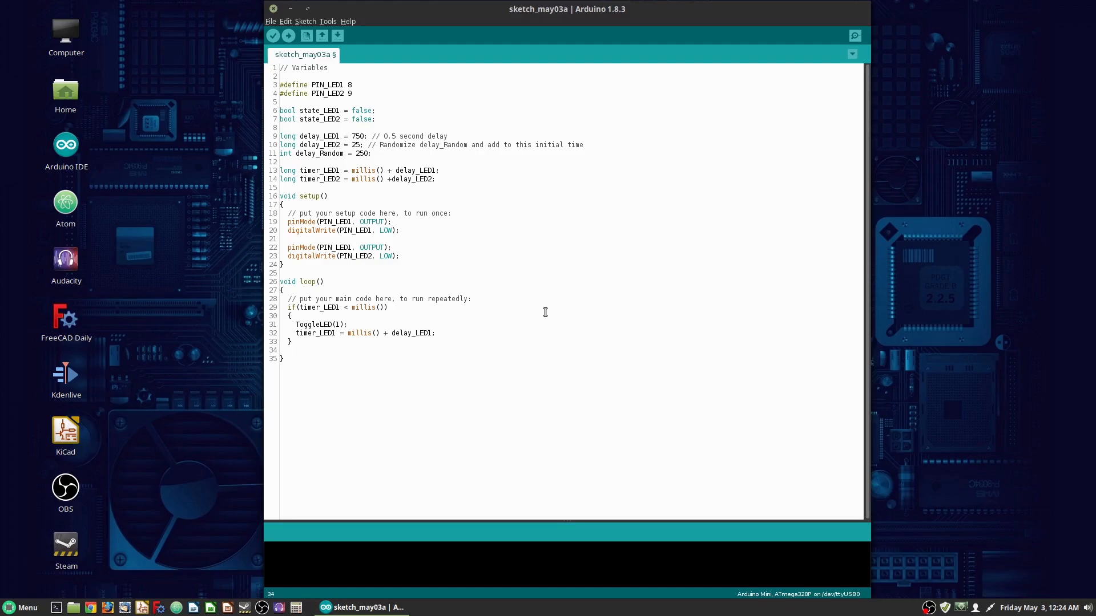
pyautogui.write('if(timer_LED2')
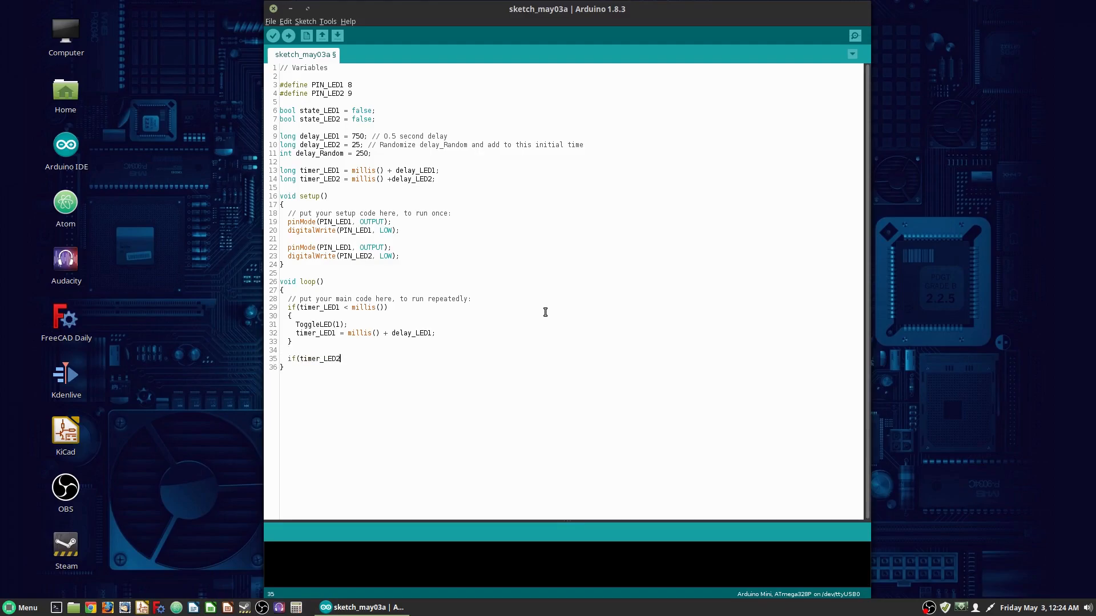
pyautogui.write('< millis())')
pyautogui.write('timer_LED2 = millis() + dela')
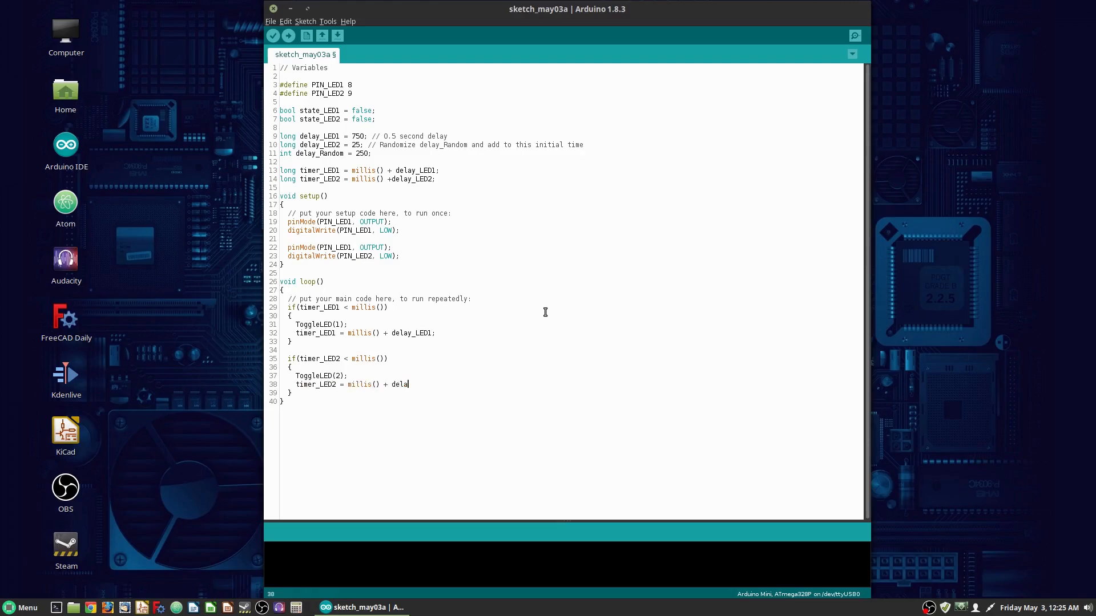
pyautogui.write('y_LED2 + random(delay_Rando')
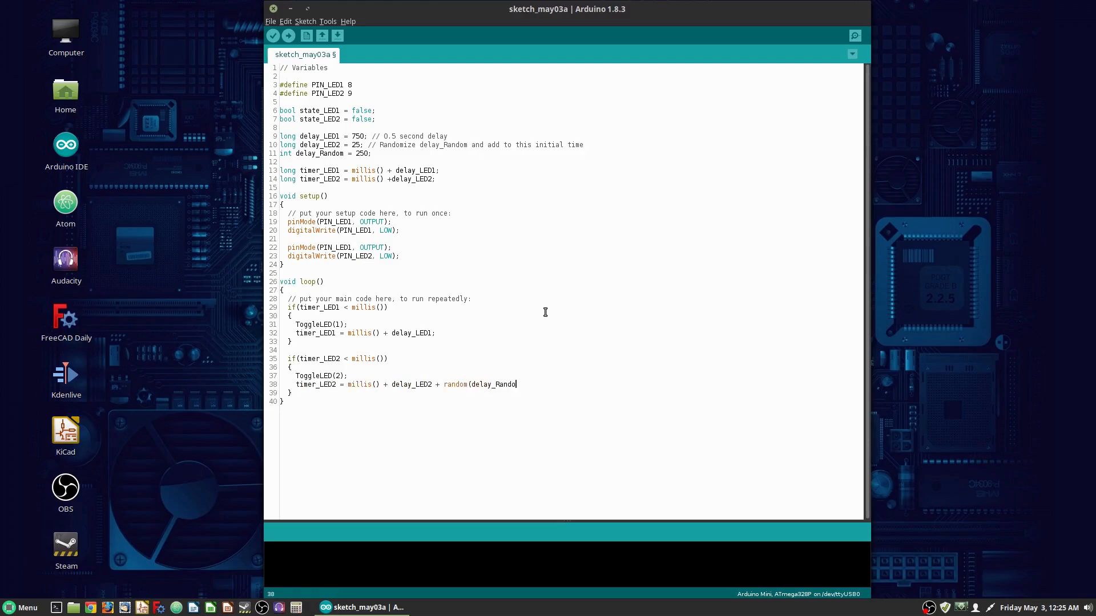
pyautogui.write('m);')
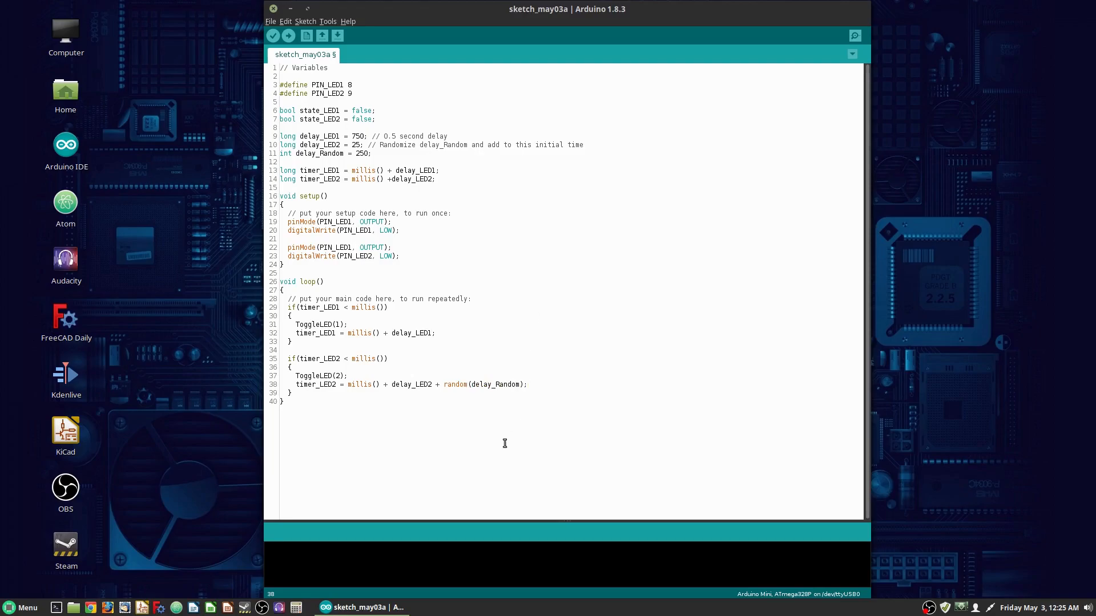
pyautogui.moveTo(351, 395)
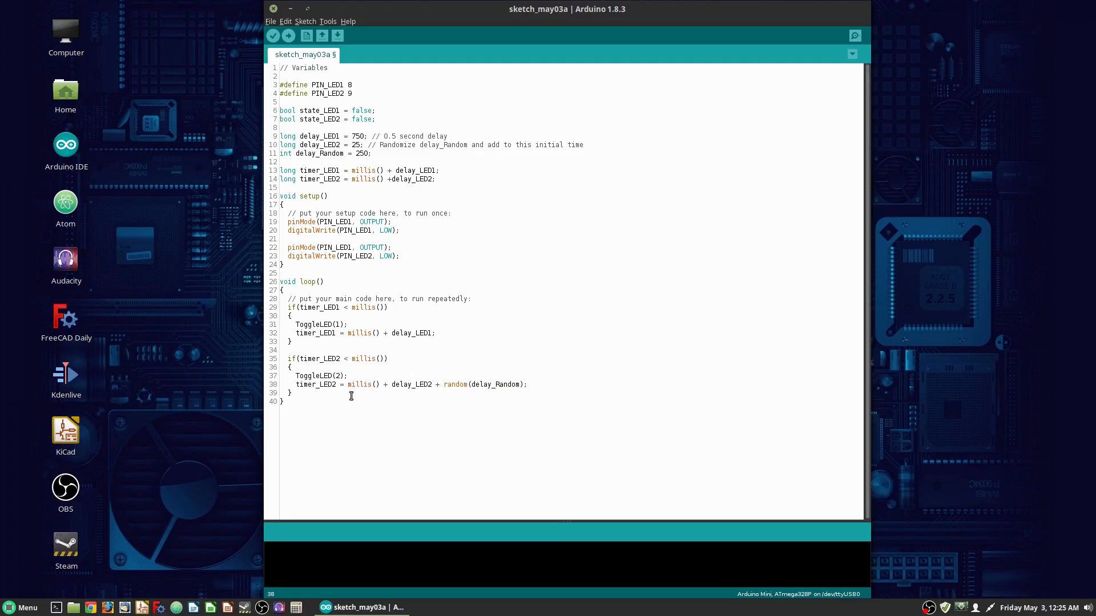
pyautogui.moveTo(417, 393)
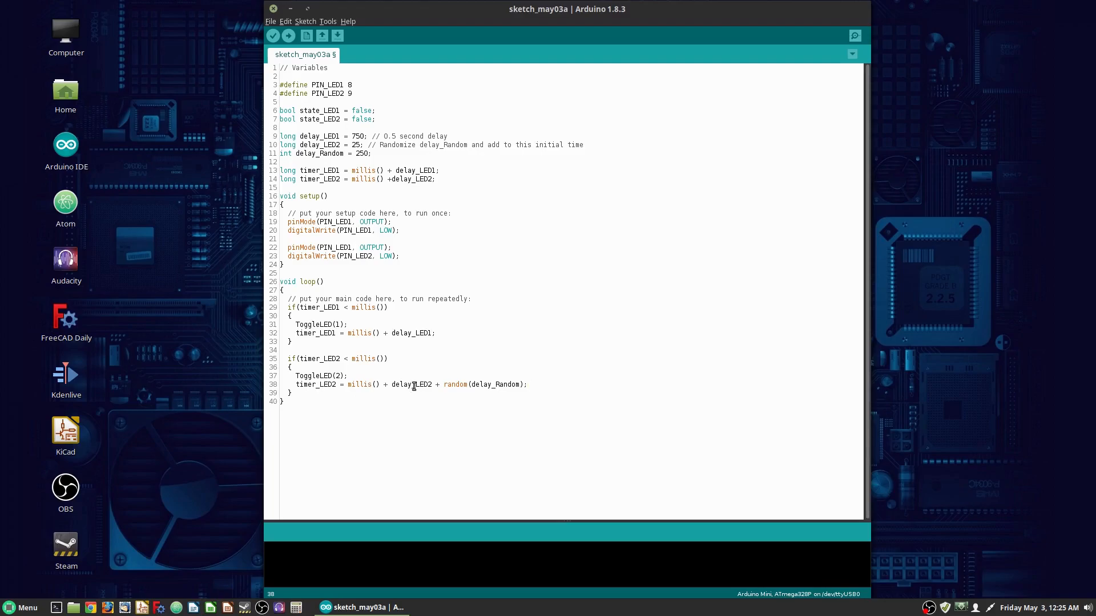
pyautogui.moveTo(414, 298)
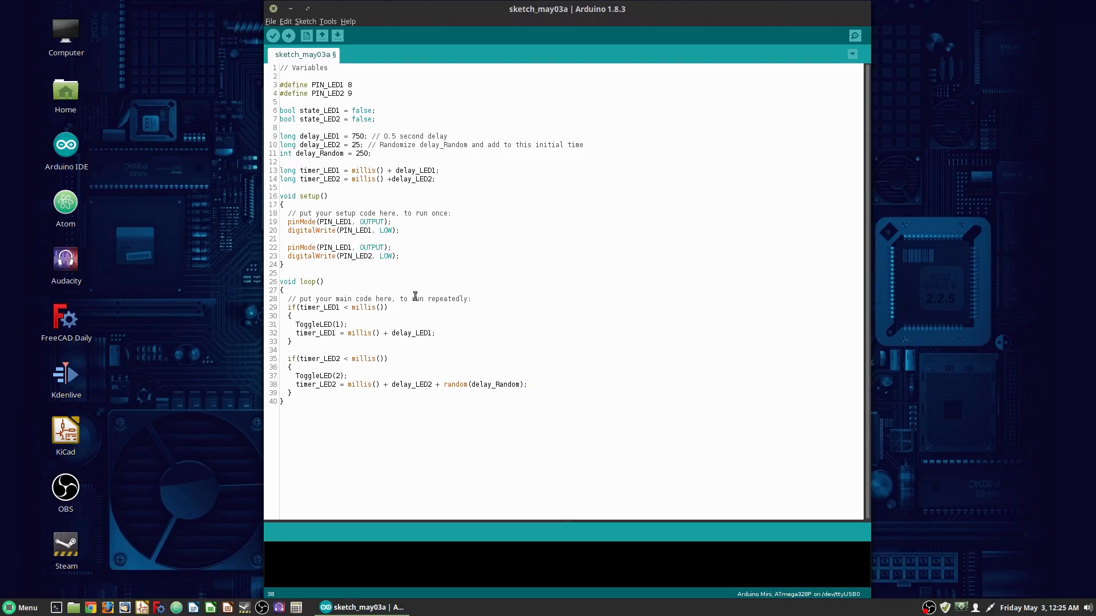
pyautogui.moveTo(421, 385)
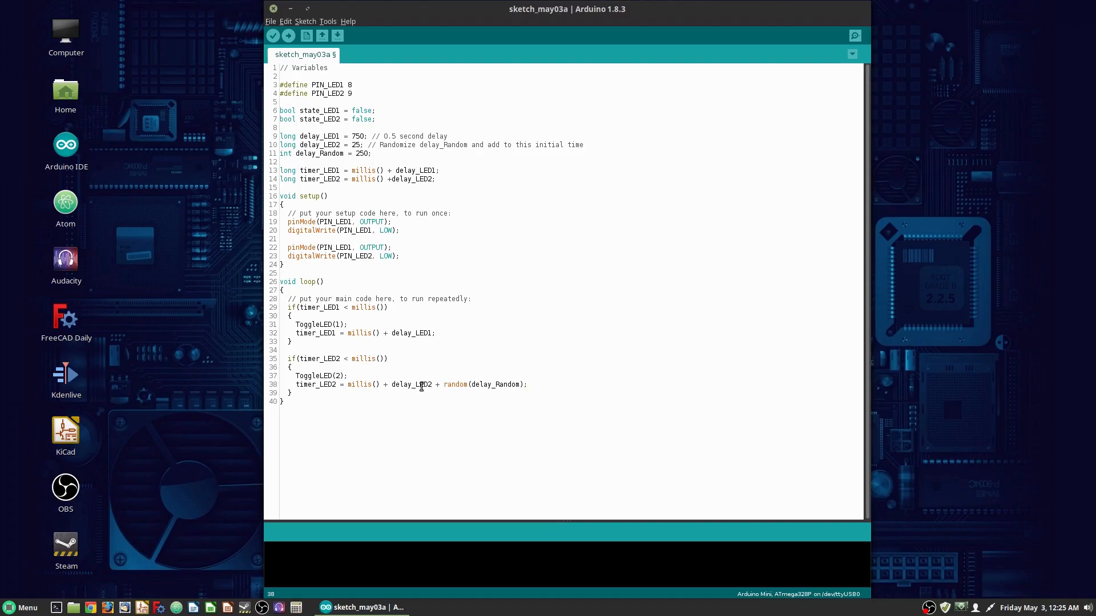
pyautogui.moveTo(433, 384)
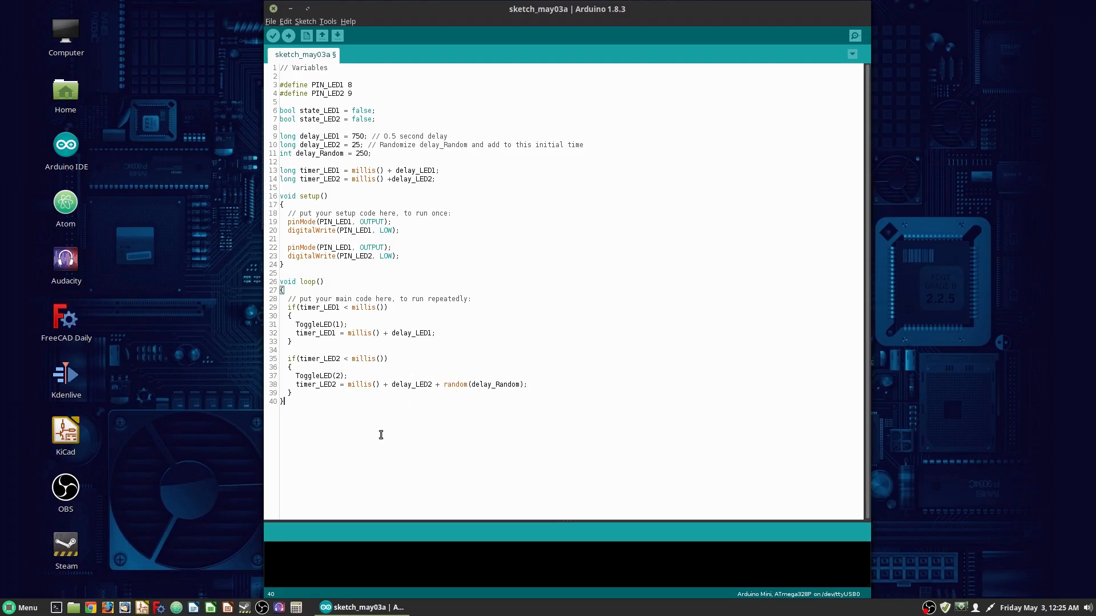
pyautogui.press('Return')
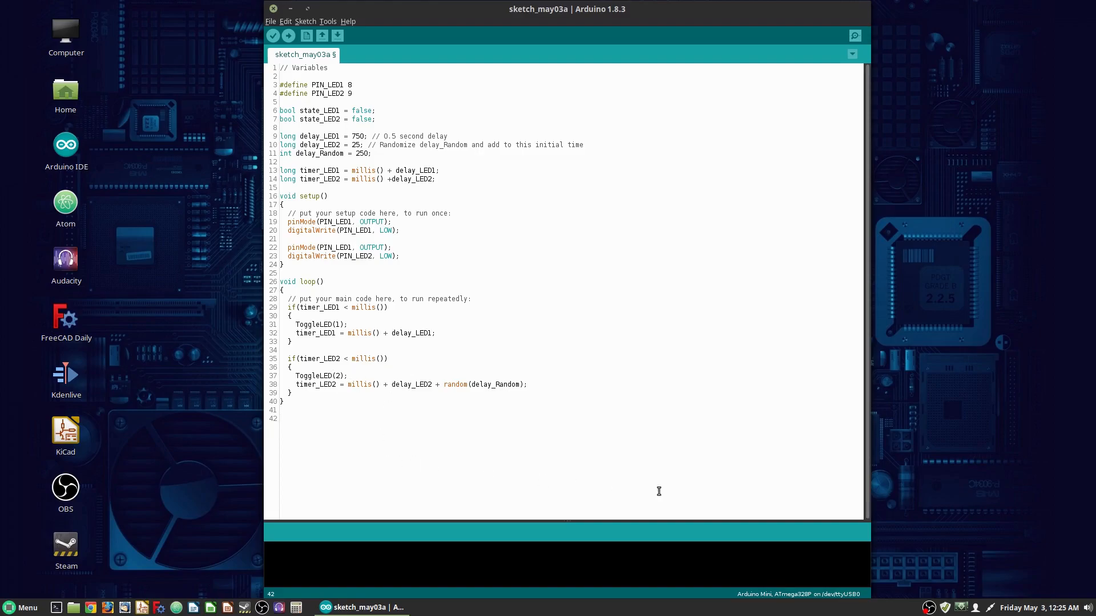
# - Write an empty void ToggleLED(int LED) function below loop() with blank lines after it
pyautogui.write('void')
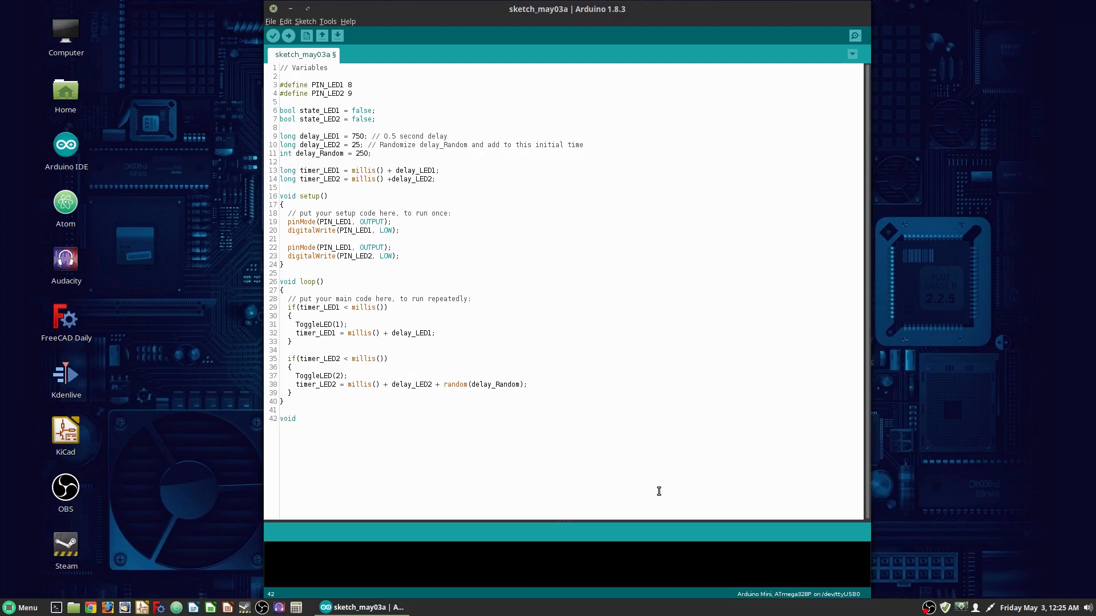
pyautogui.write('TO')
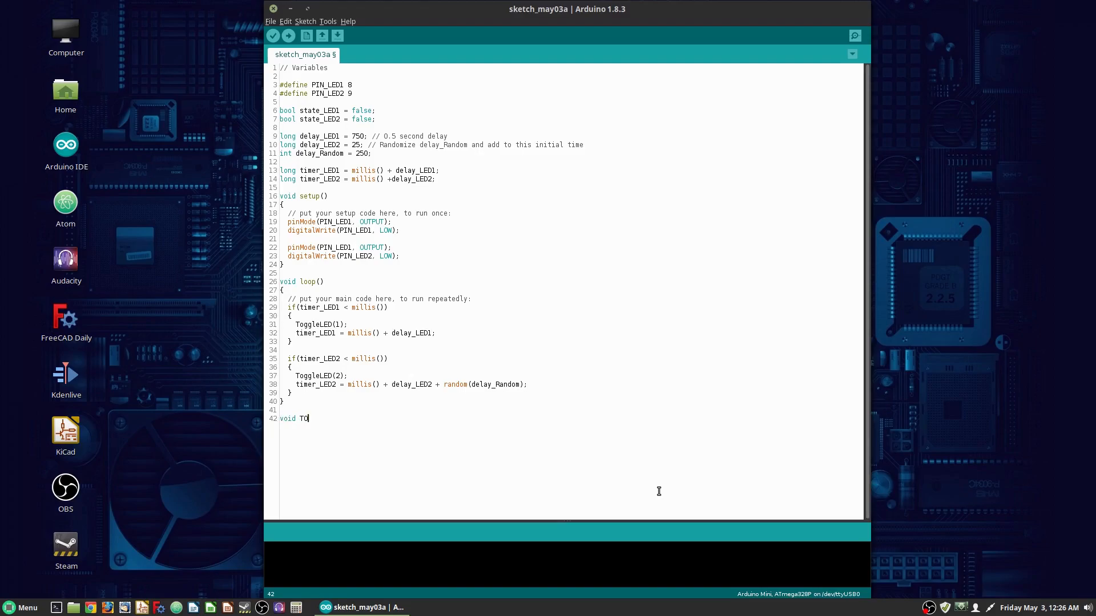
pyautogui.write('ggleLED')
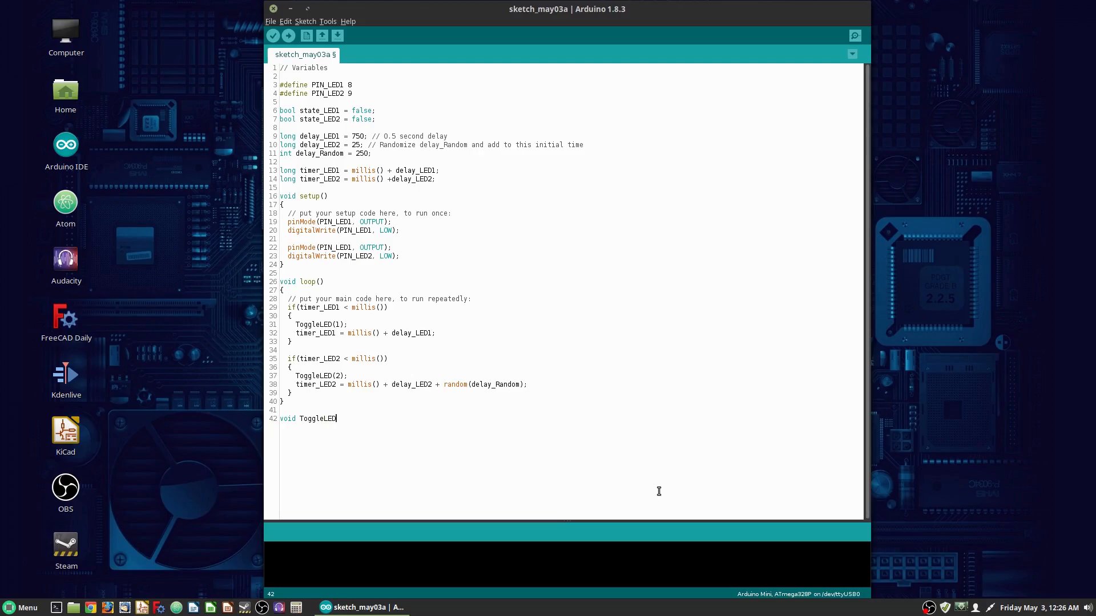
pyautogui.write('(')
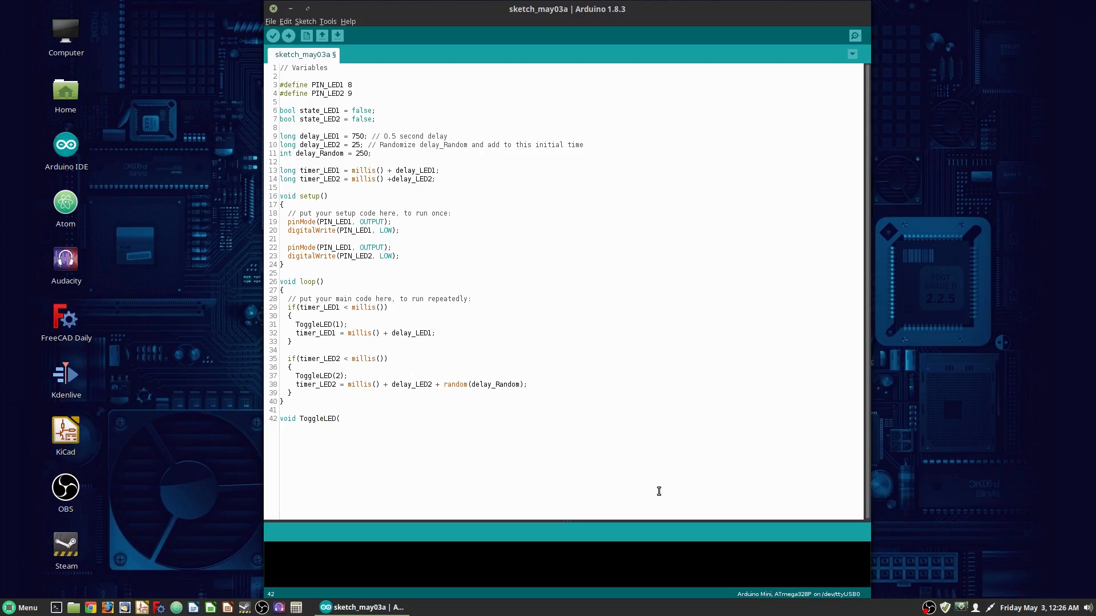
pyautogui.write('int L')
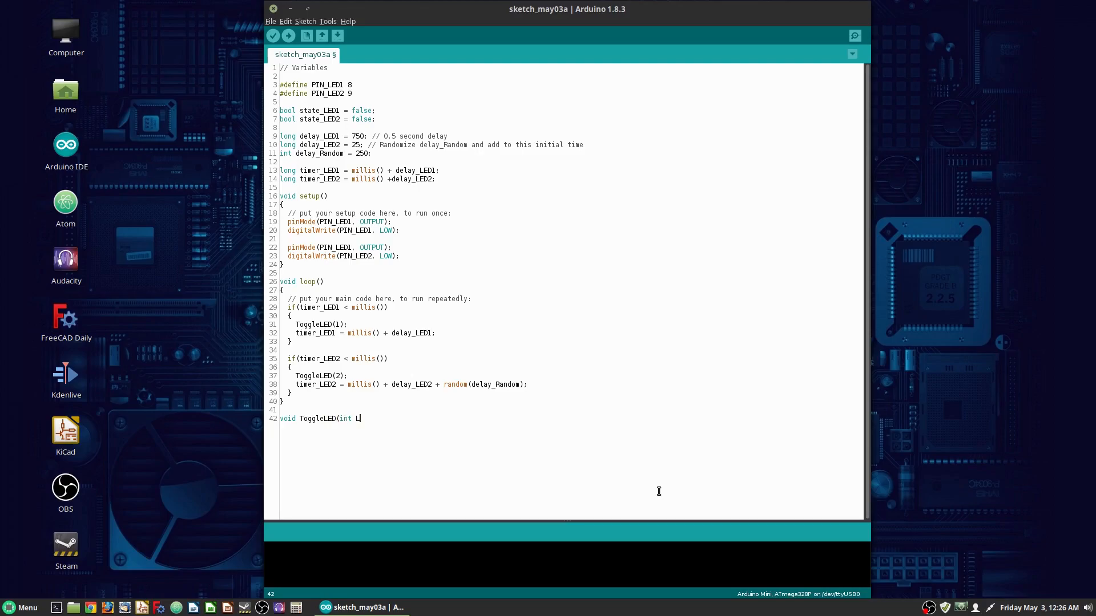
pyautogui.write('ED)')
pyautogui.write('{')
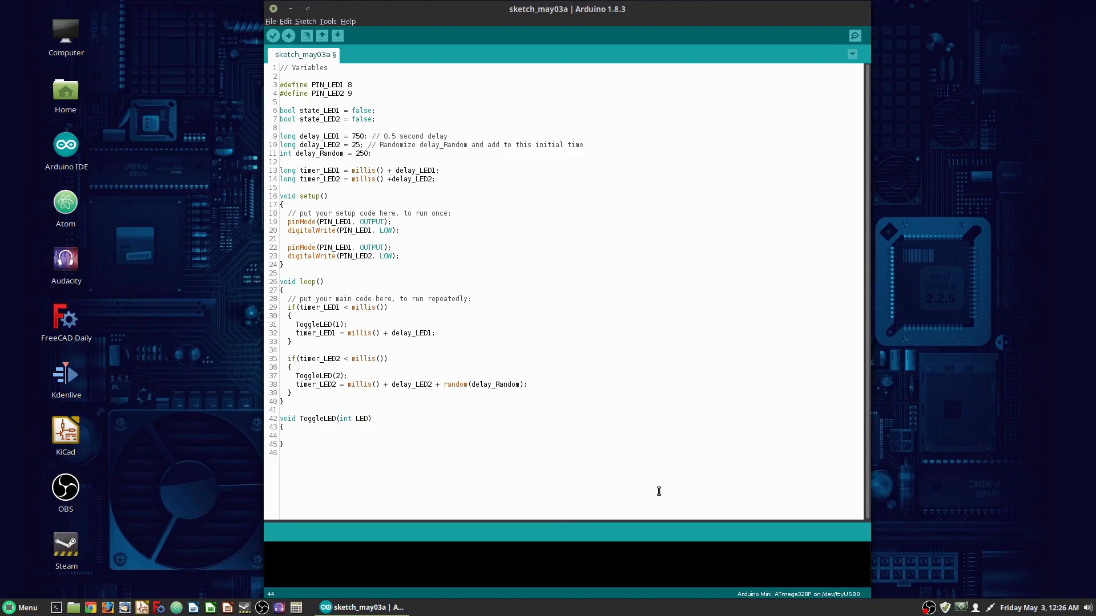
pyautogui.click(333, 453)
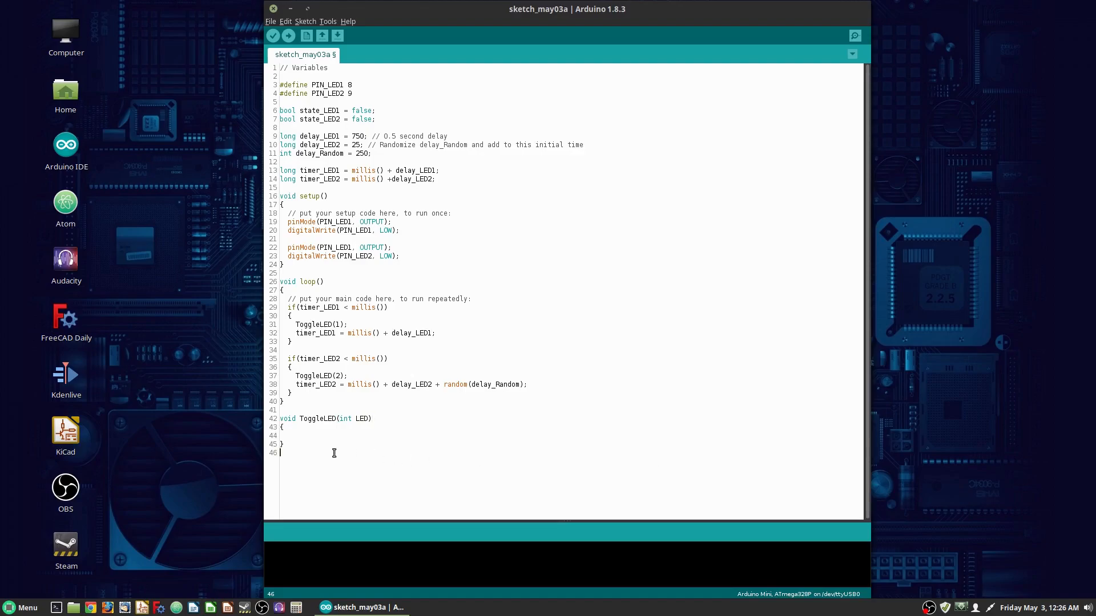
pyautogui.press('Return')
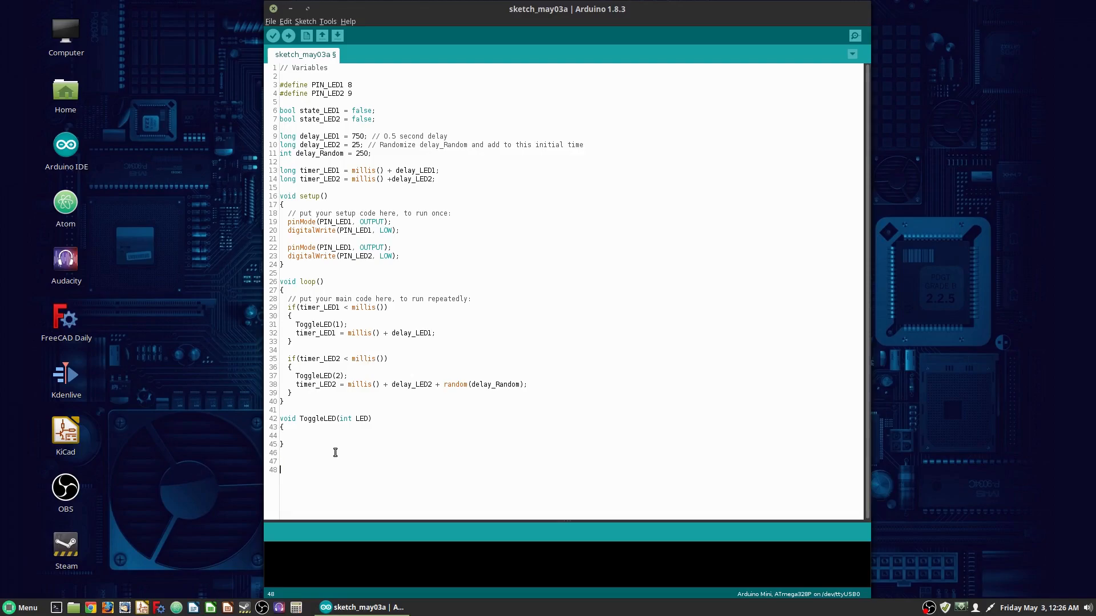
pyautogui.press('Return')
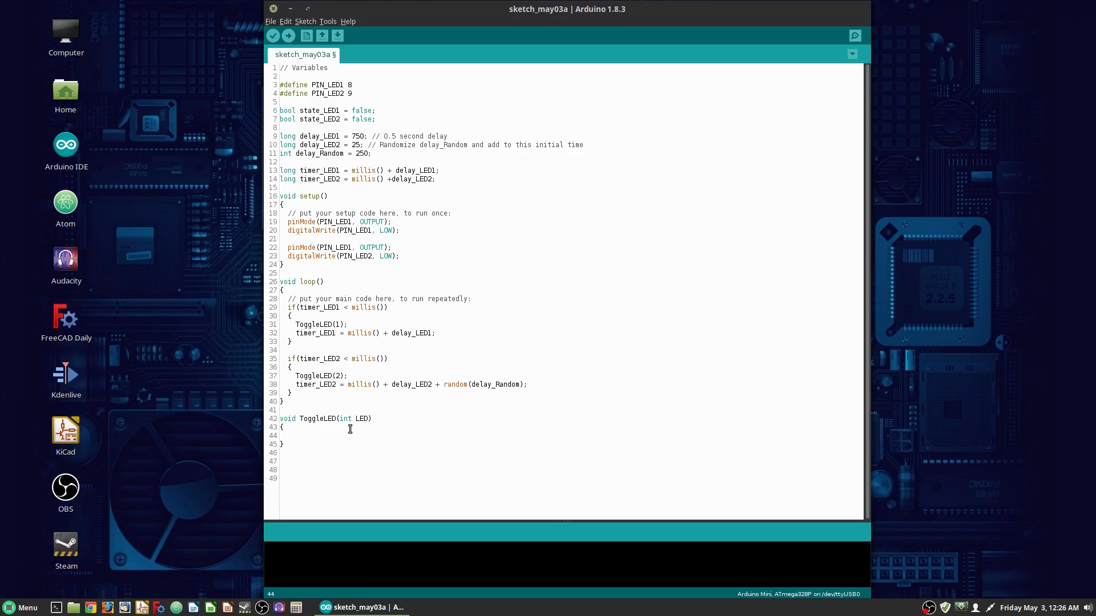
# - Fill ToggleLED with a comment and switch(LED) whose cases 1 and 2 flip and write each LED state
pyautogui.write('// Toggle LED')
pyautogui.write('switch(LED')
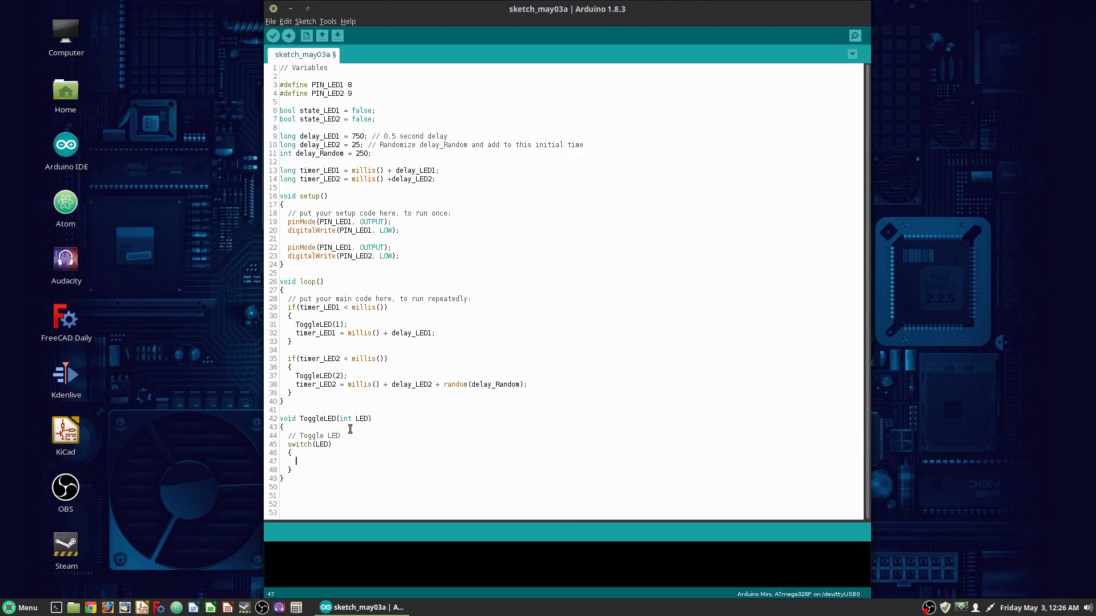
pyautogui.write('case 12')
pyautogui.write('state_LED1 = !state_LED1;')
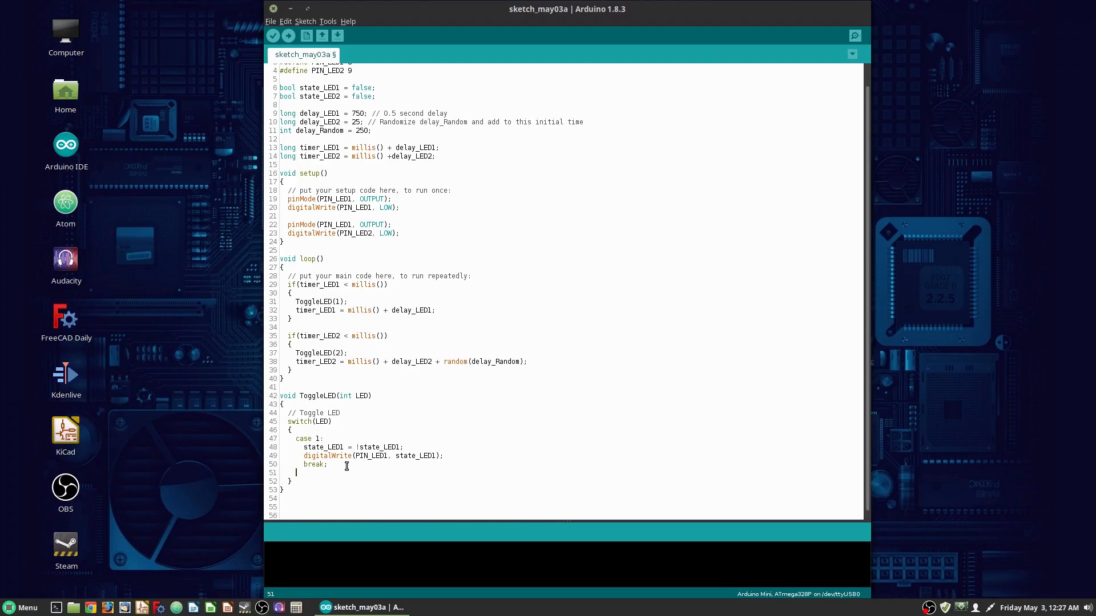
pyautogui.write('case 2:')
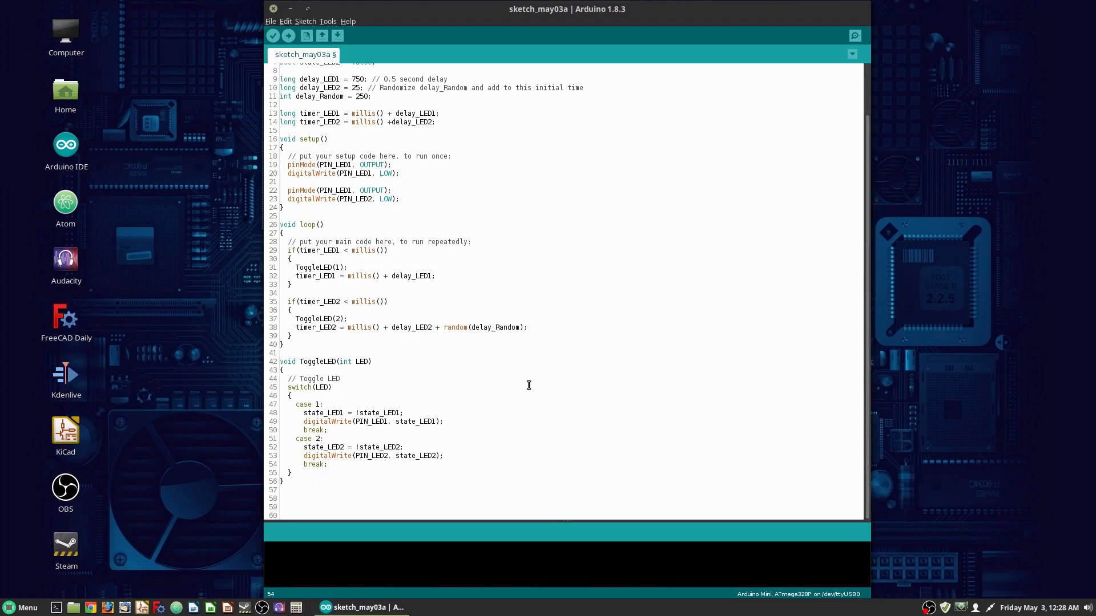
pyautogui.moveTo(272, 36)
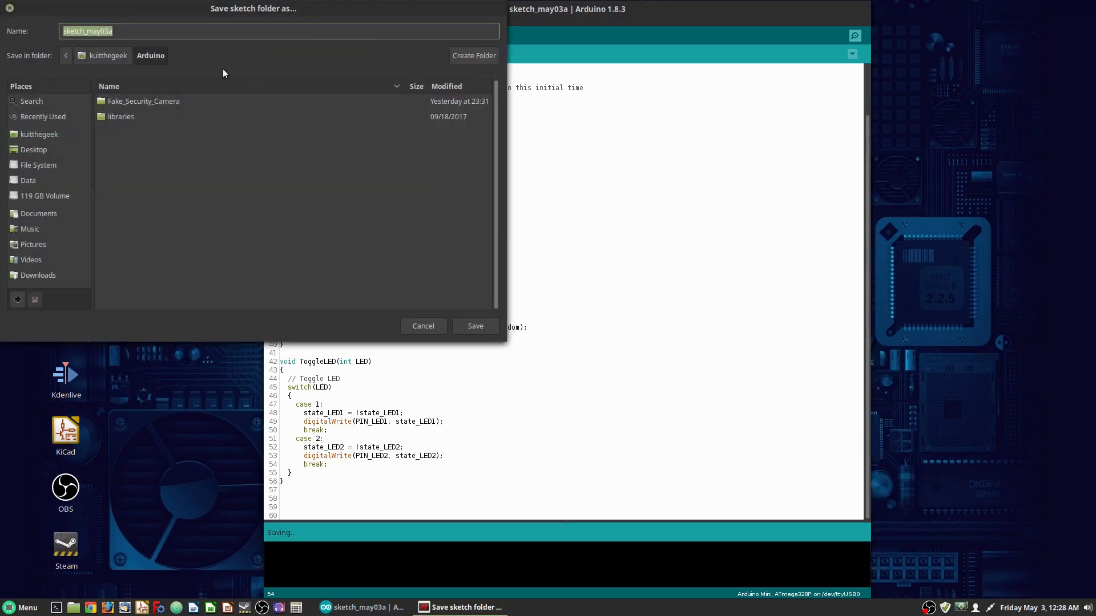
# - Save the sketch as Fake_Security_Camera.ino in its folder, overwriting the existing file
pyautogui.doubleClick(144, 100)
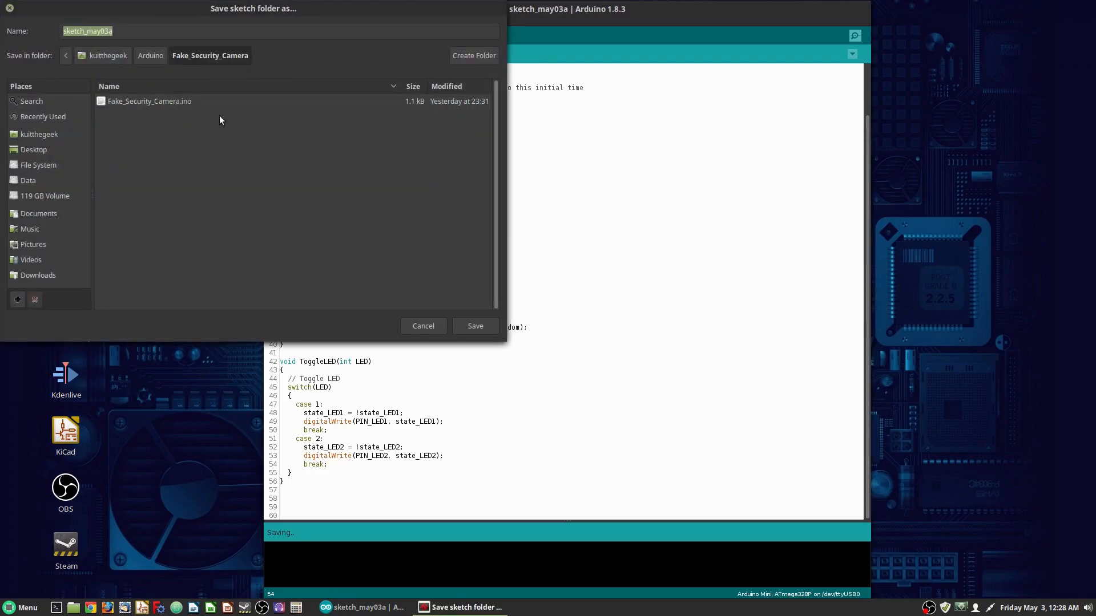
pyautogui.click(474, 326)
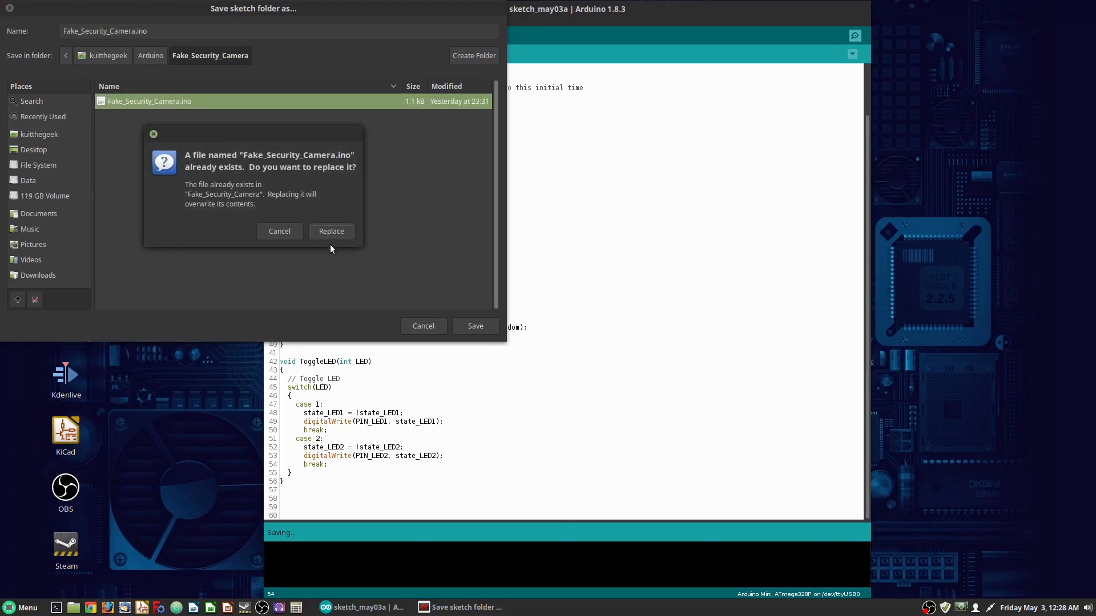
pyautogui.click(331, 231)
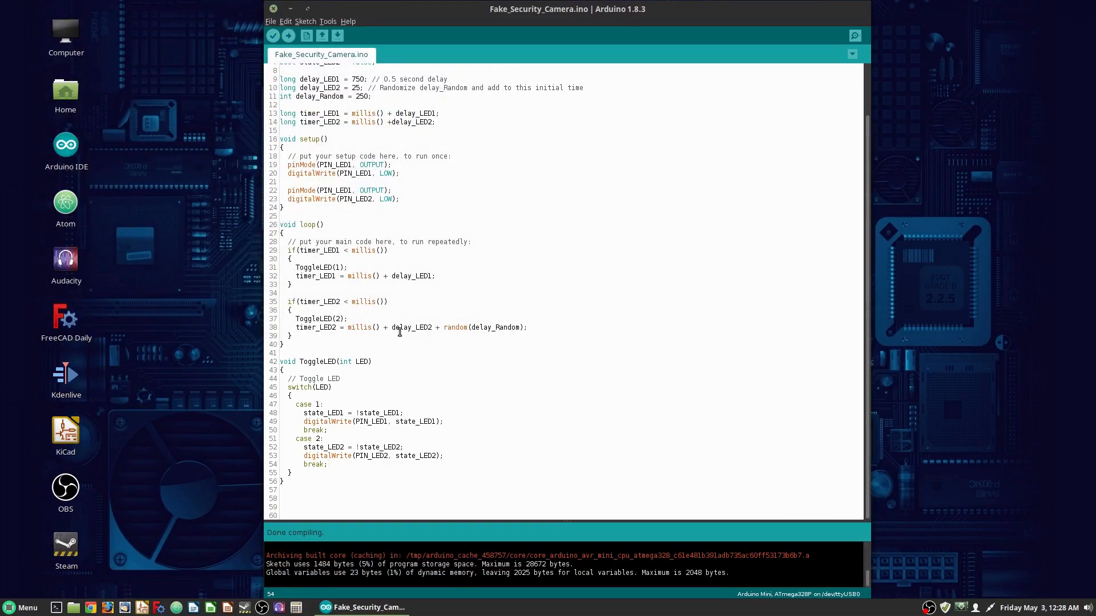
pyautogui.moveTo(463, 538)
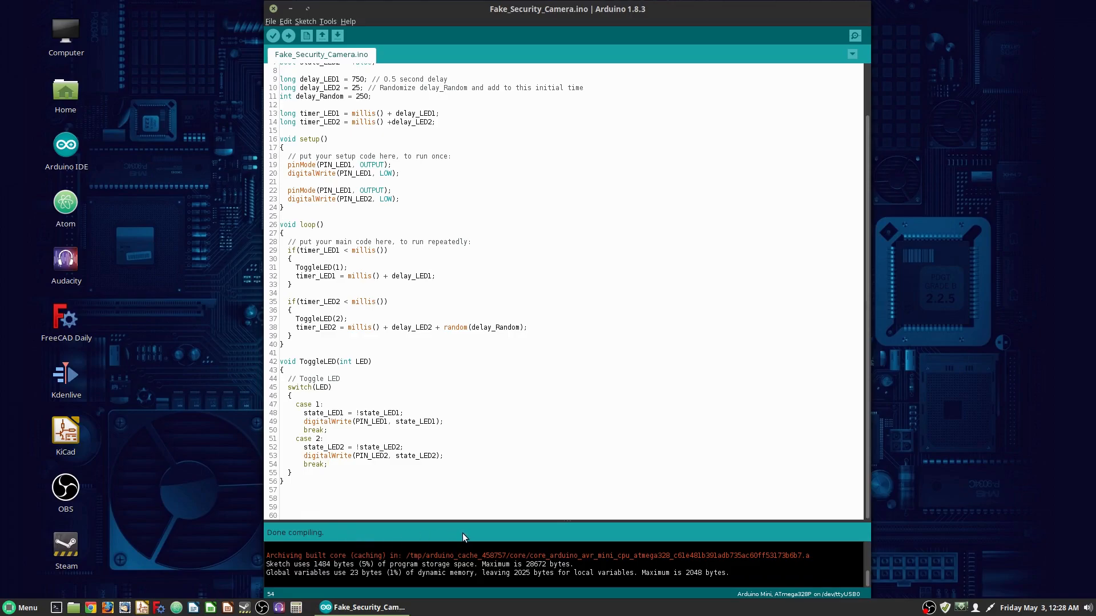
pyautogui.moveTo(442, 514)
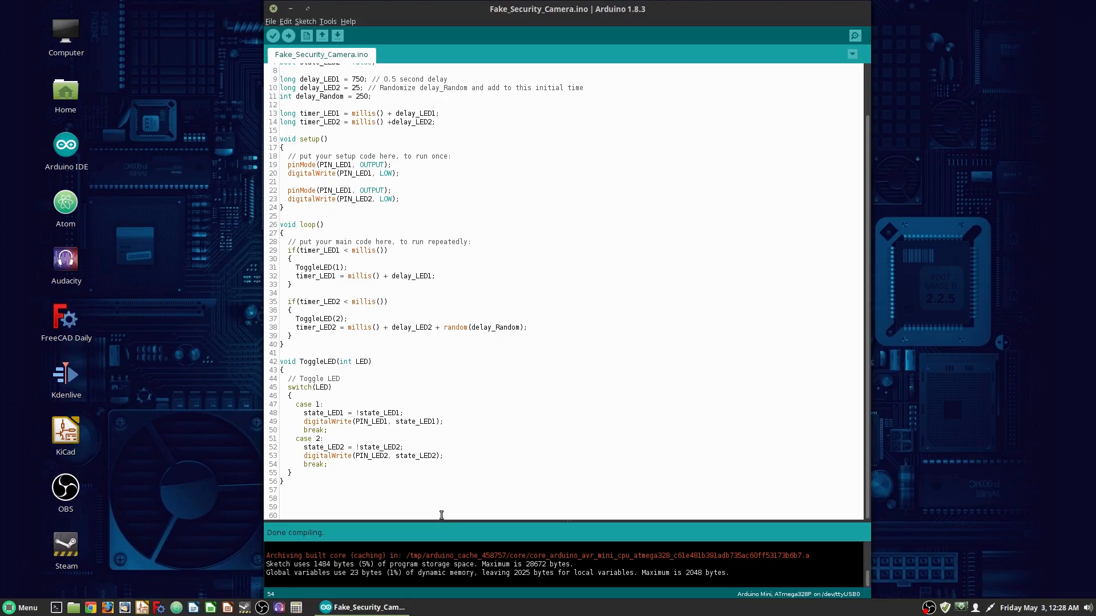
# - Place the cursor at the end of case 2 after the successful compile
pyautogui.click(327, 464)
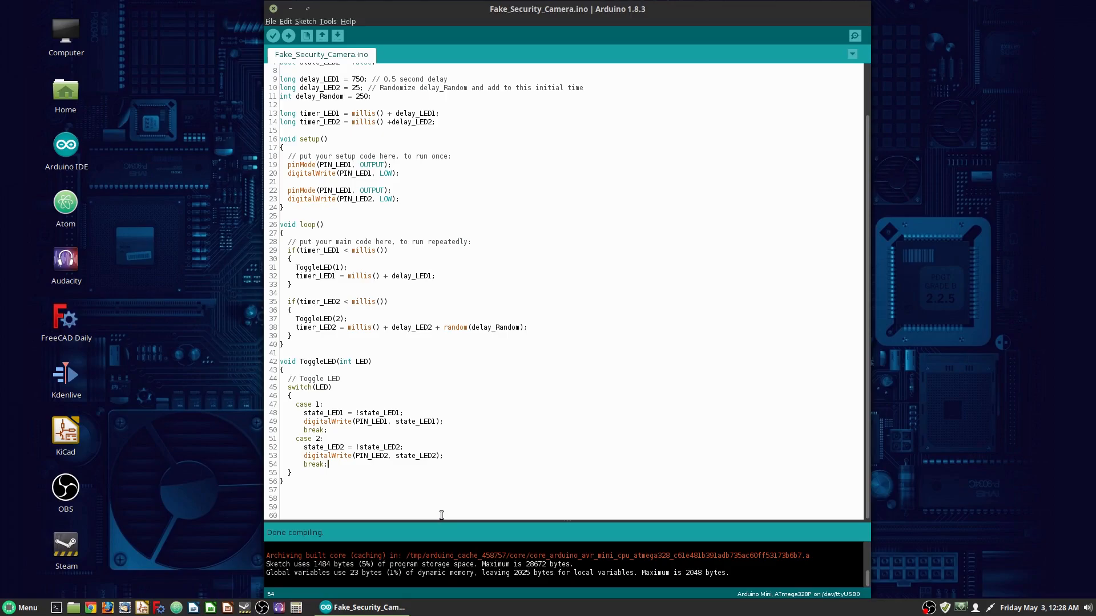